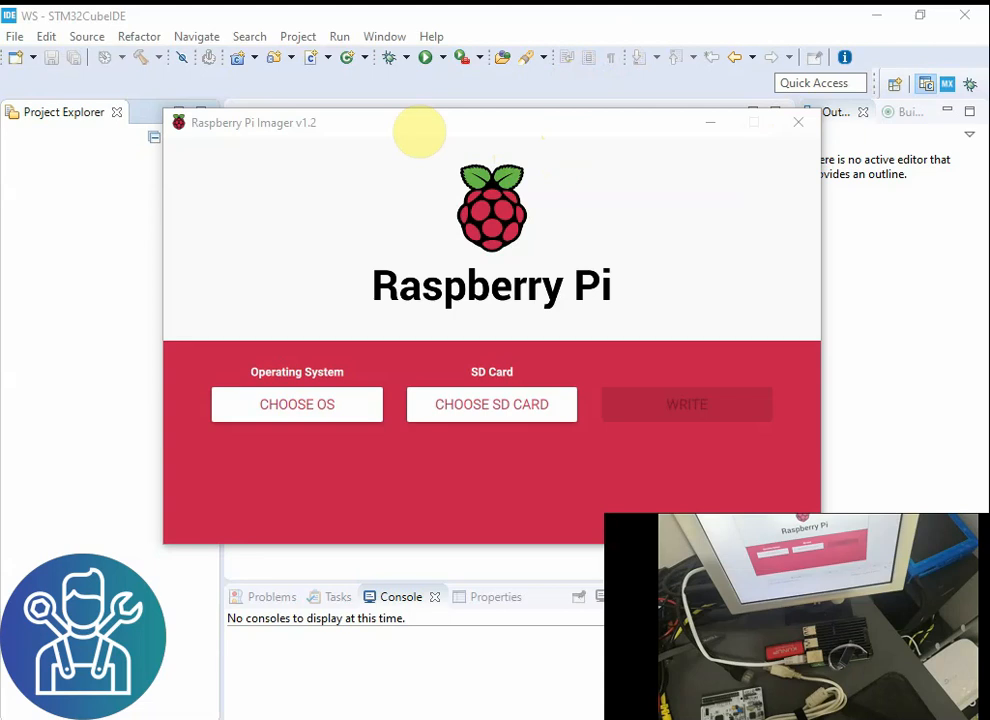
mouse_move(326, 181)
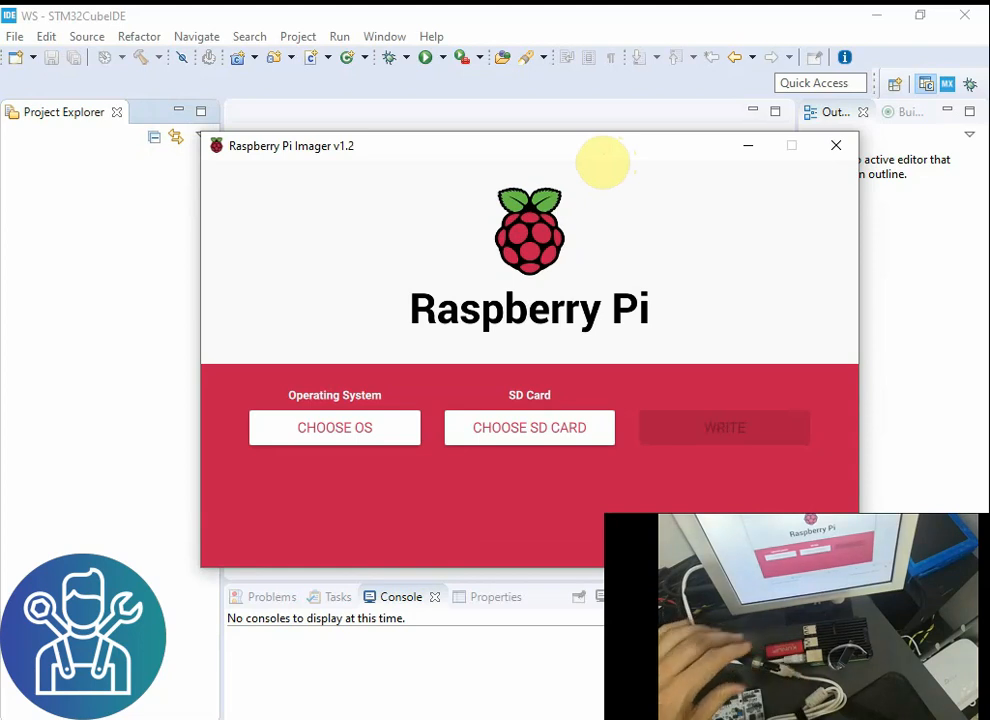
Step: Pick Raspberry Pi OS (32-bit) and the mass storage SD card, then write the image
click(334, 427)
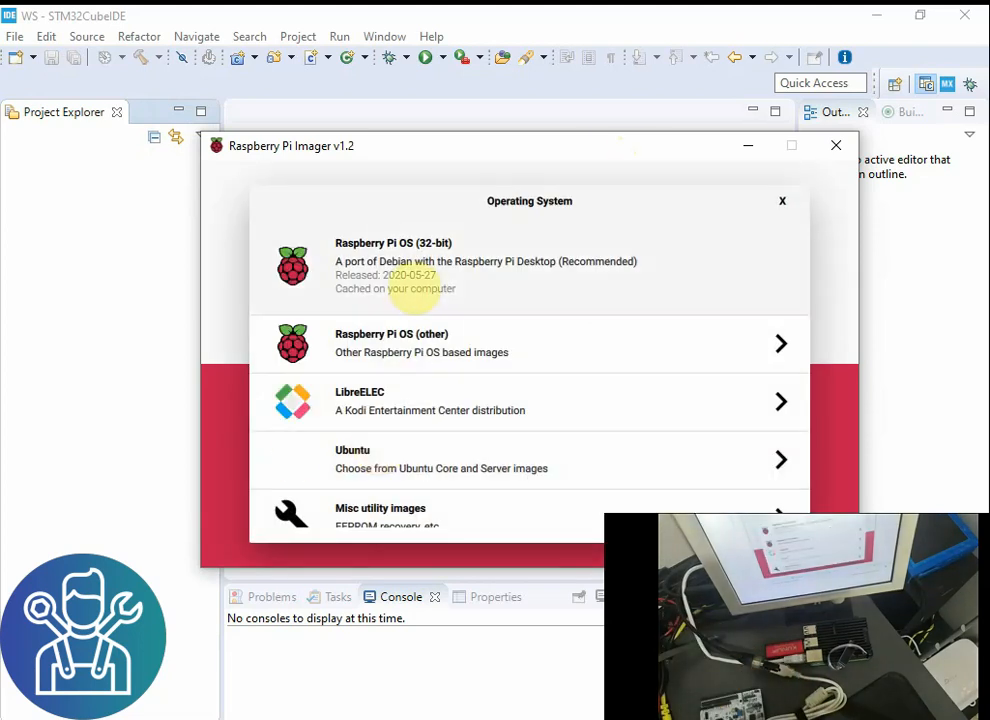
click(469, 265)
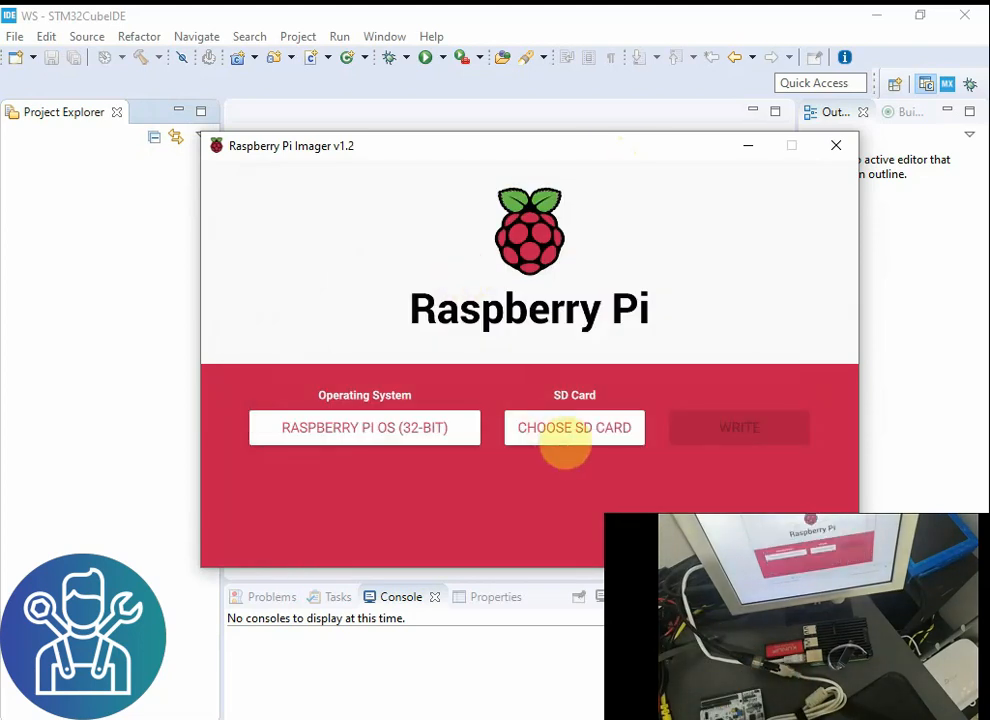
click(574, 427)
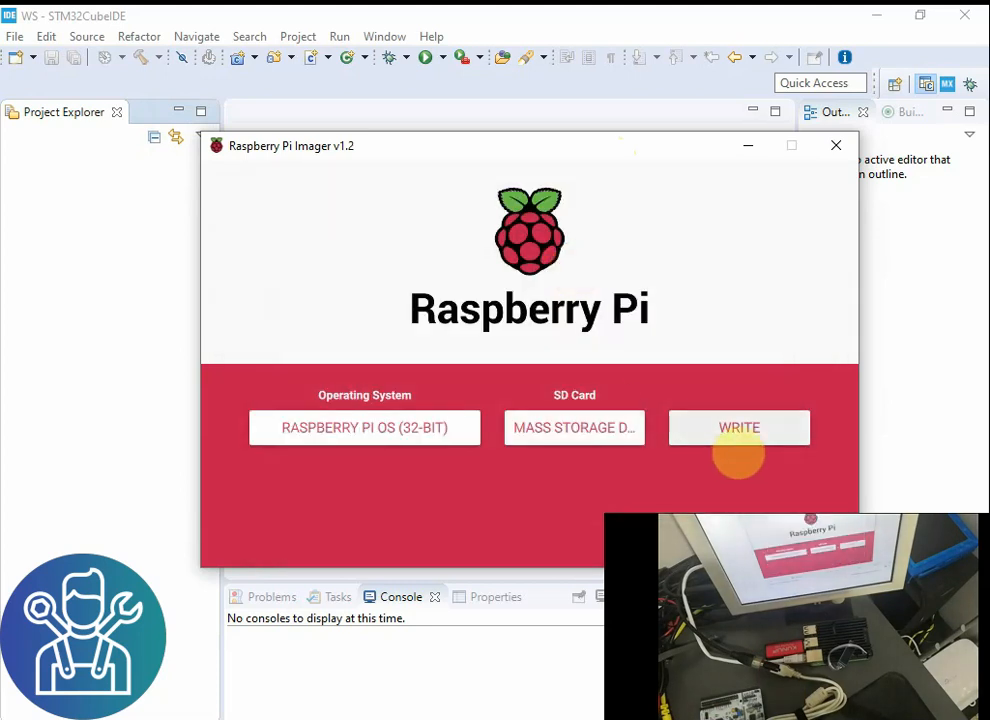
click(836, 145)
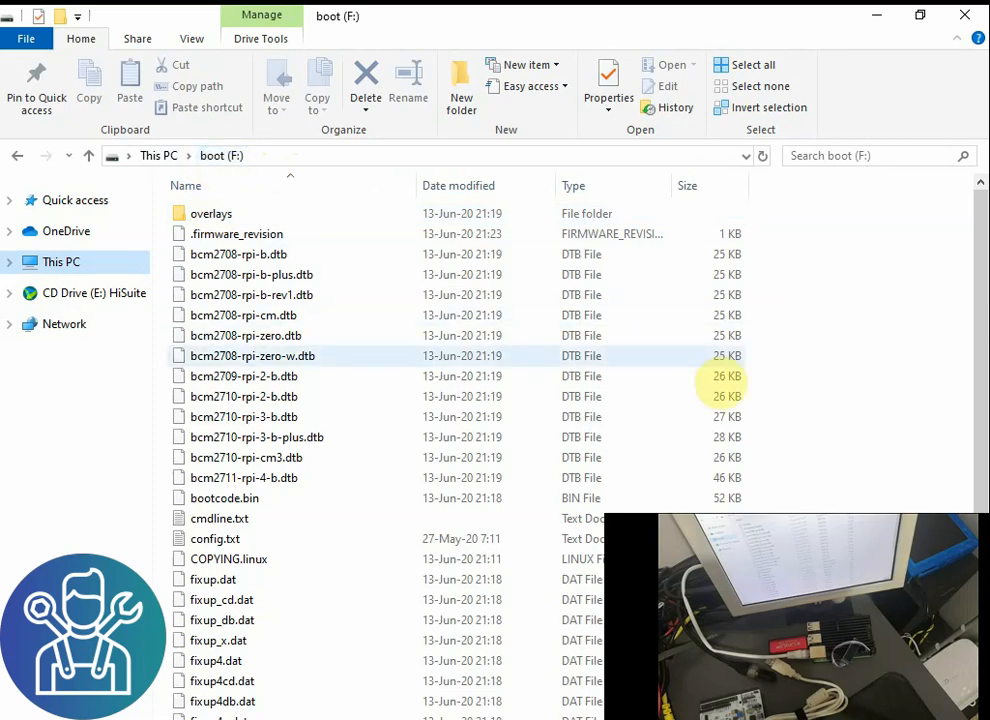
Step: Name the new boot-drive file 'ssh' with no extension and accept the extension-change warning
scroll(down, 3)
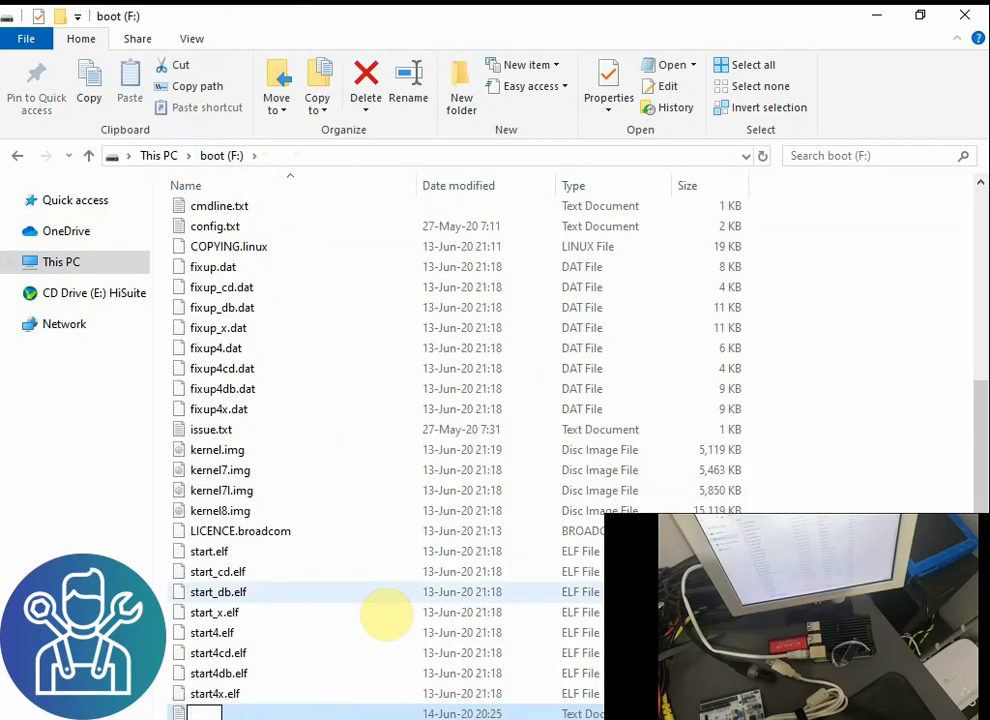
text(sshh)
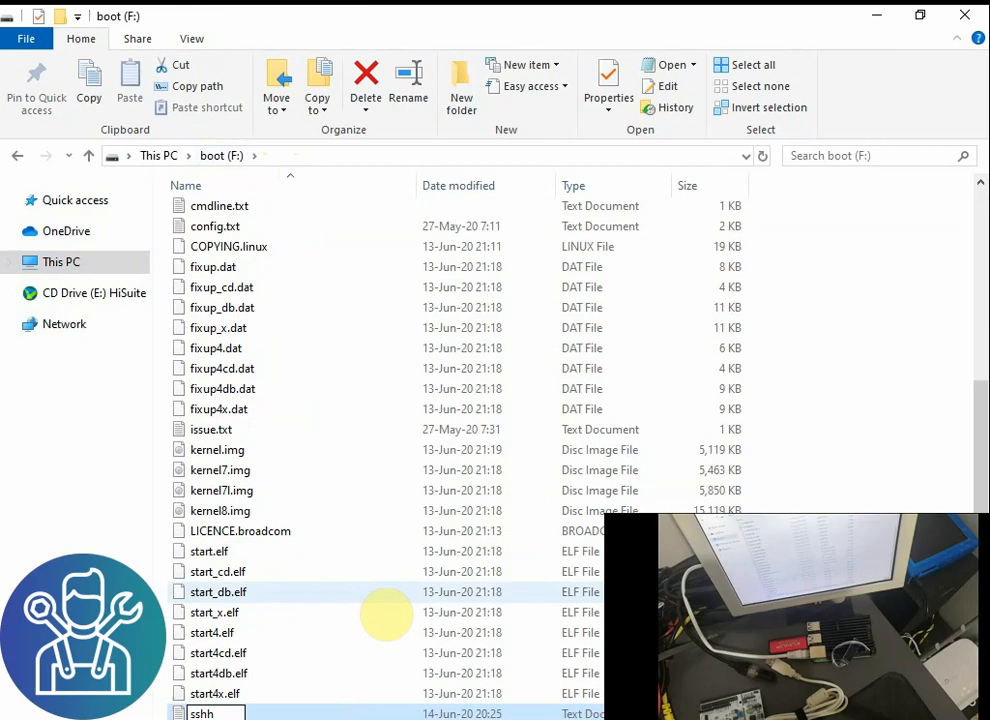
key(BackSpace)
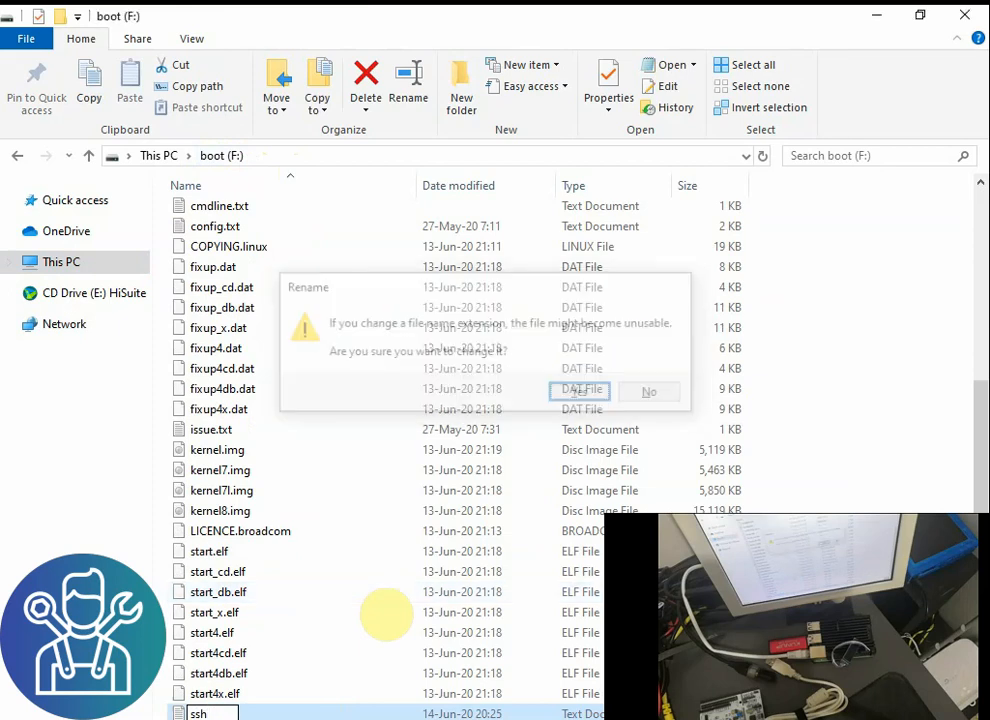
click(580, 391)
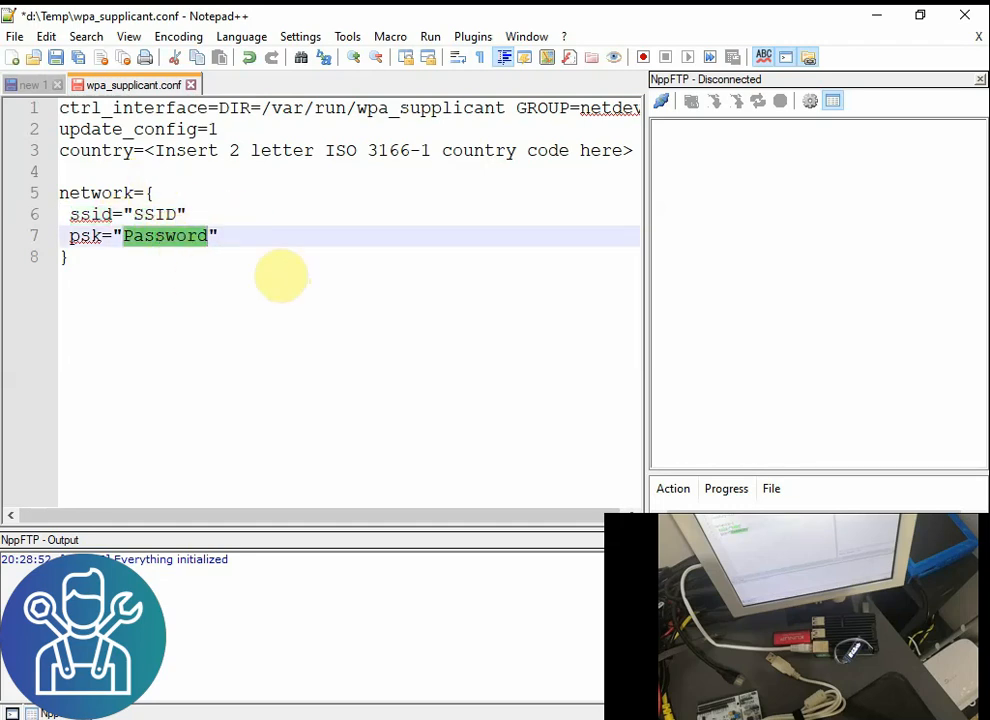
mouse_move(258, 287)
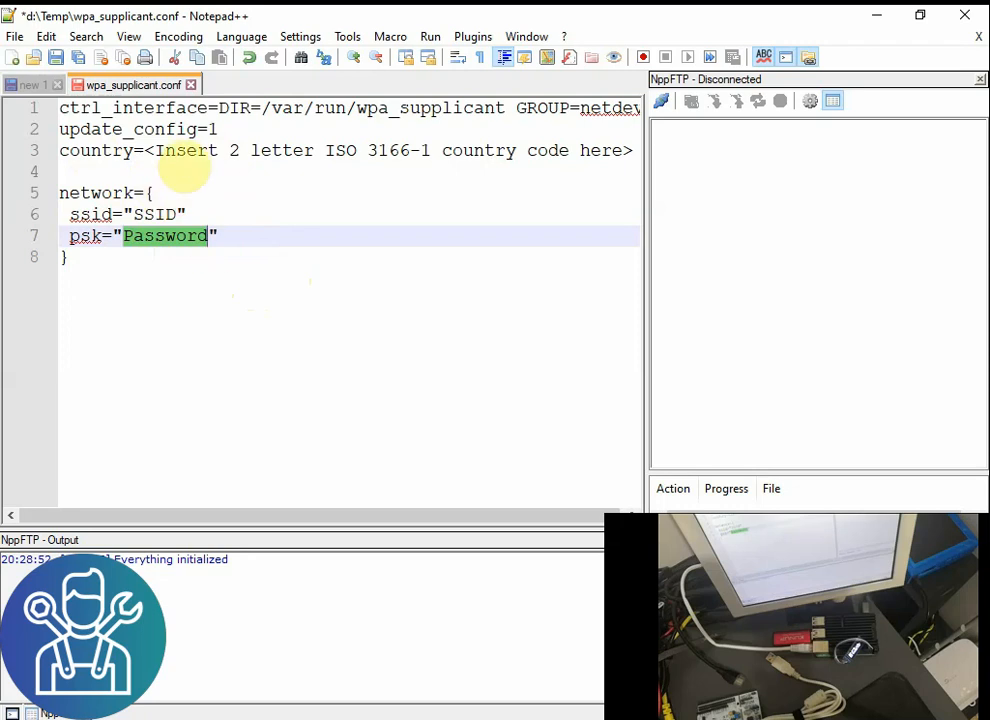
mouse_move(210, 235)
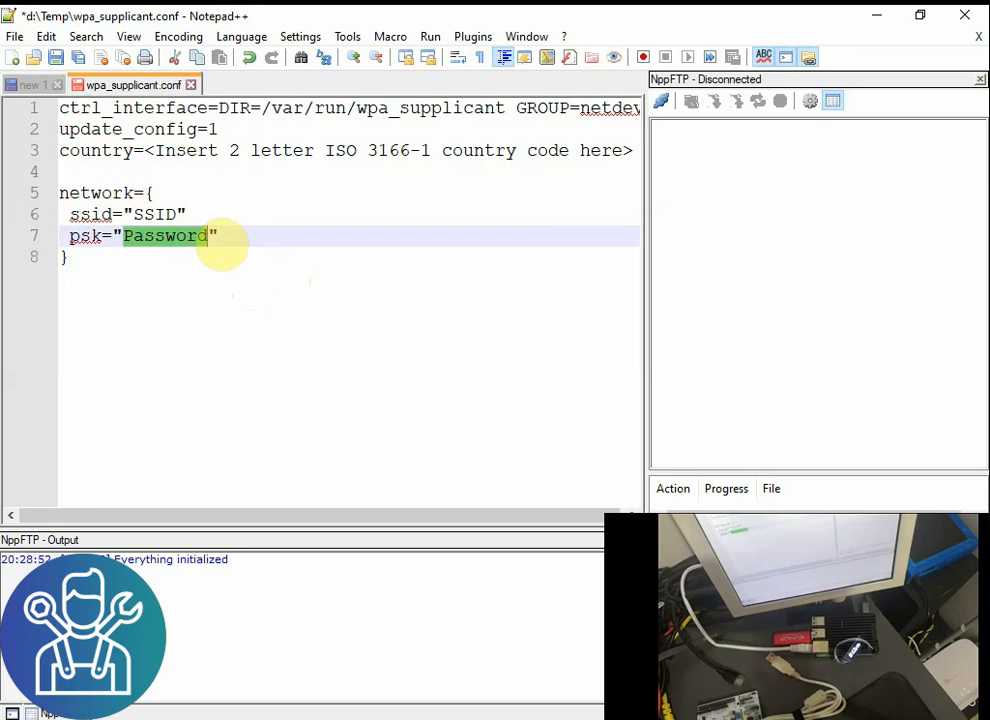
mouse_move(412, 245)
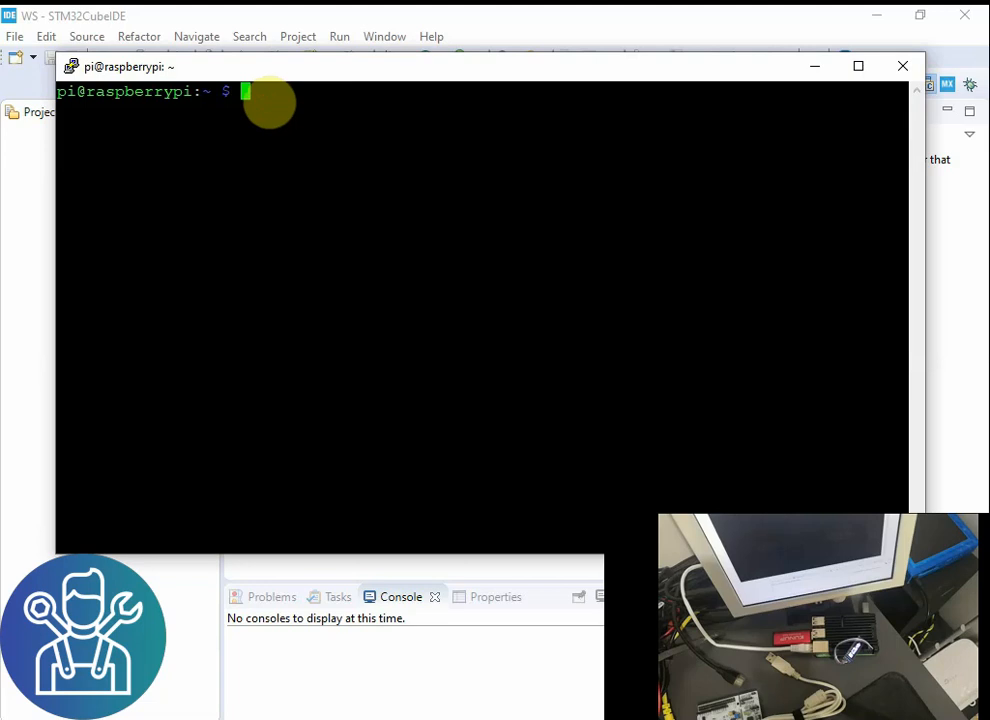
Step: Refresh the Pi's package lists with sudo apt-get update
text(sudo)
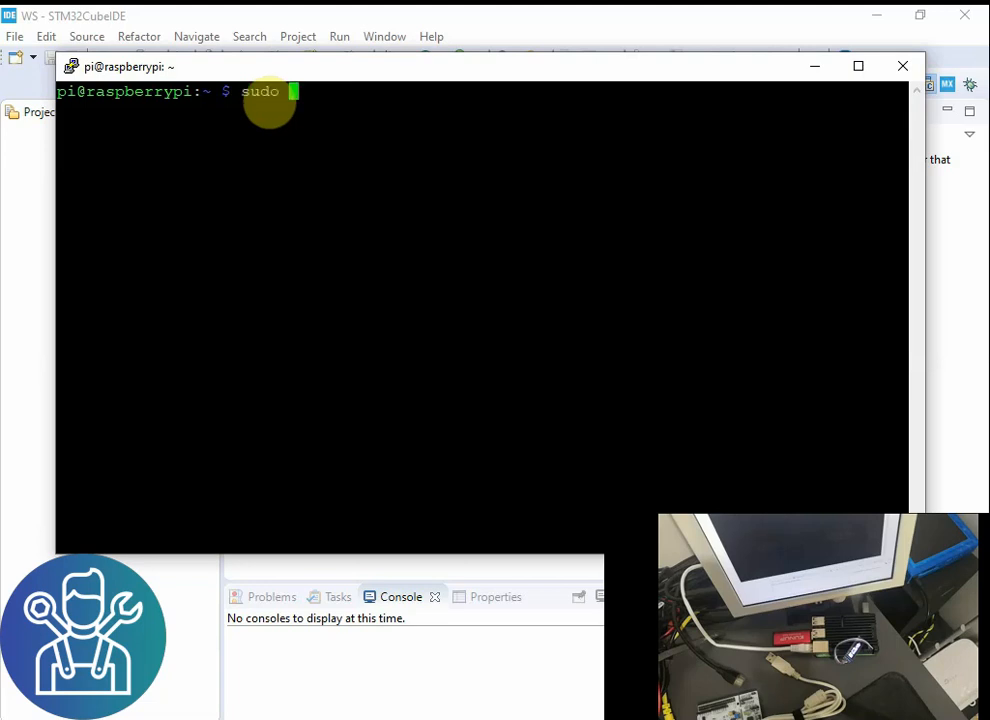
text(apt-get update)
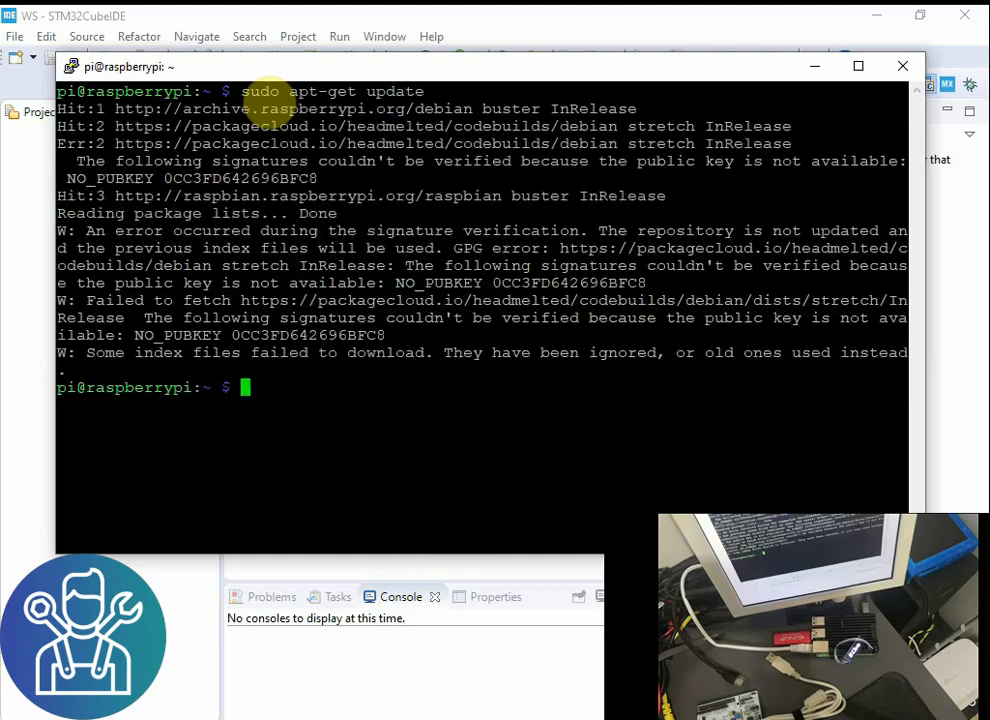
text(sudo apt-get update)
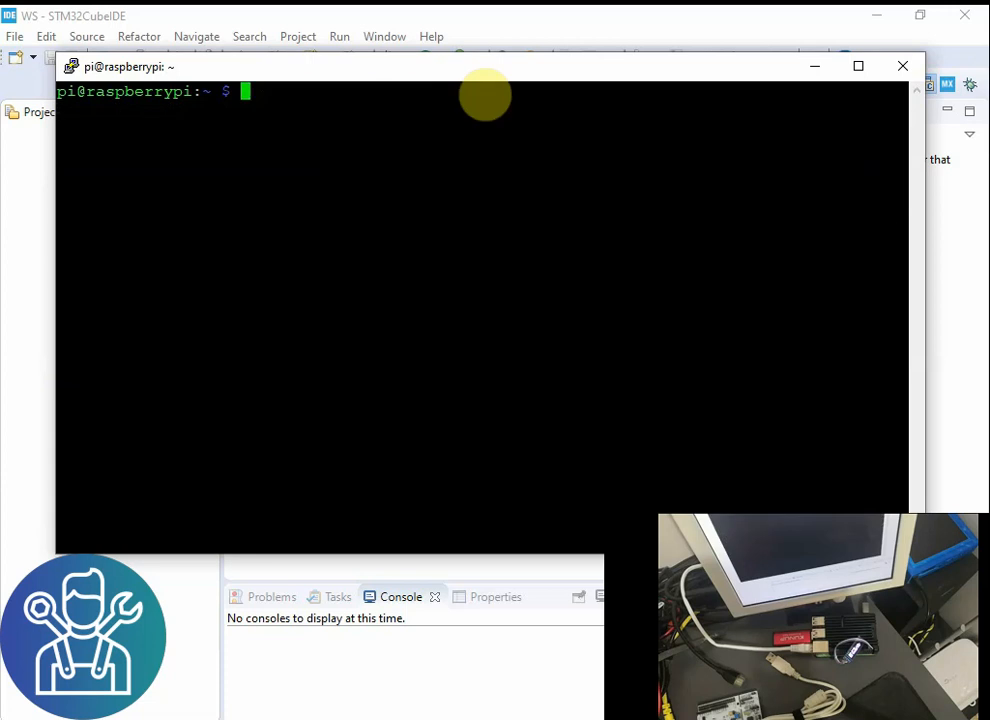
Step: Install OpenOCD with sudo apt-get install openocd
text(su)
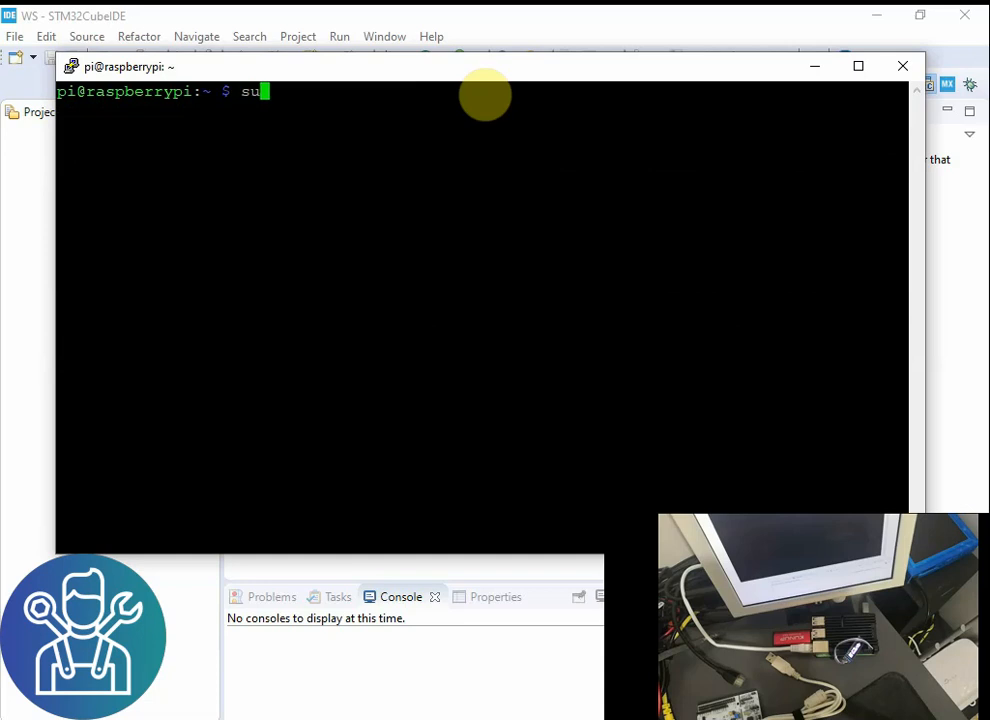
text(do apt-get i)
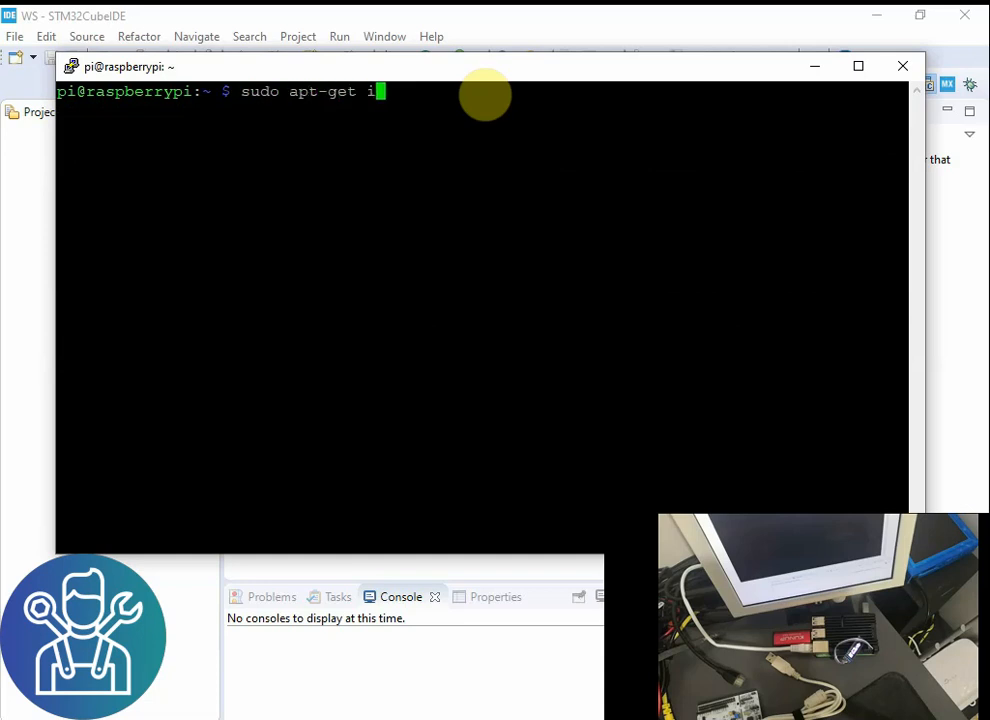
text(nstall op)
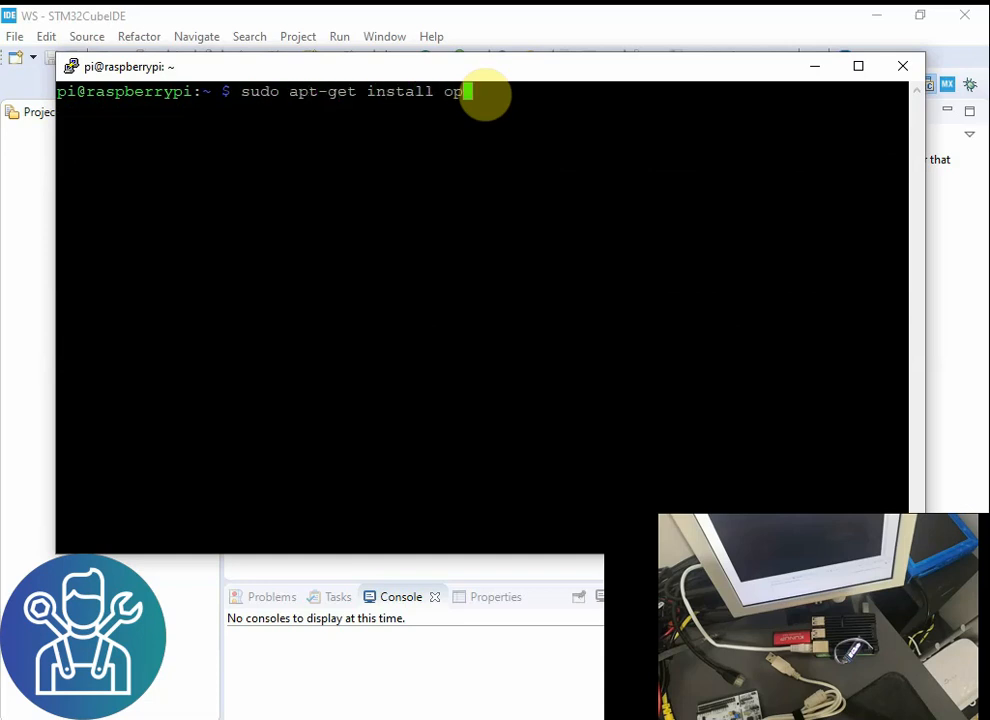
text(enocd)
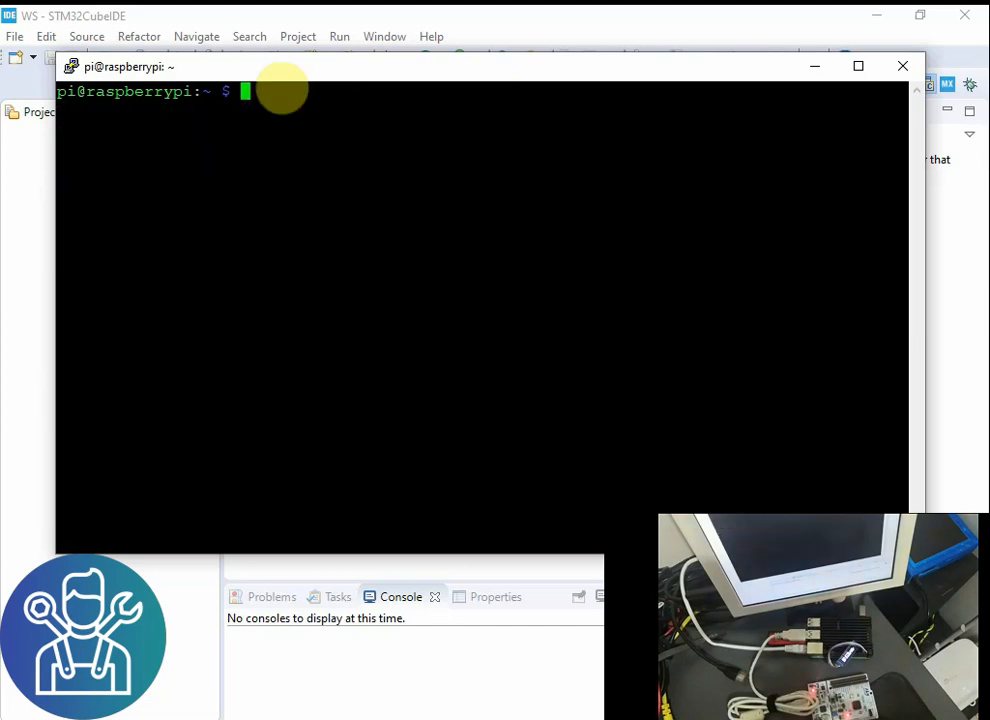
Step: Change to /usr/share/openocd/scripts/target and list the st* target configuration files
text(cd)
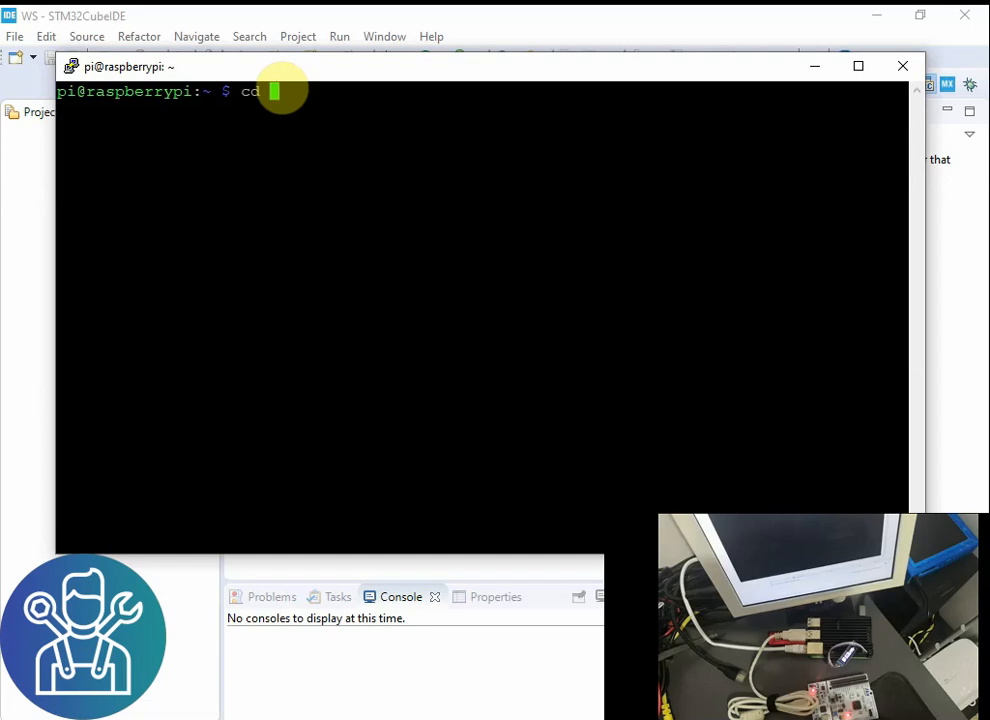
text(/usr/)
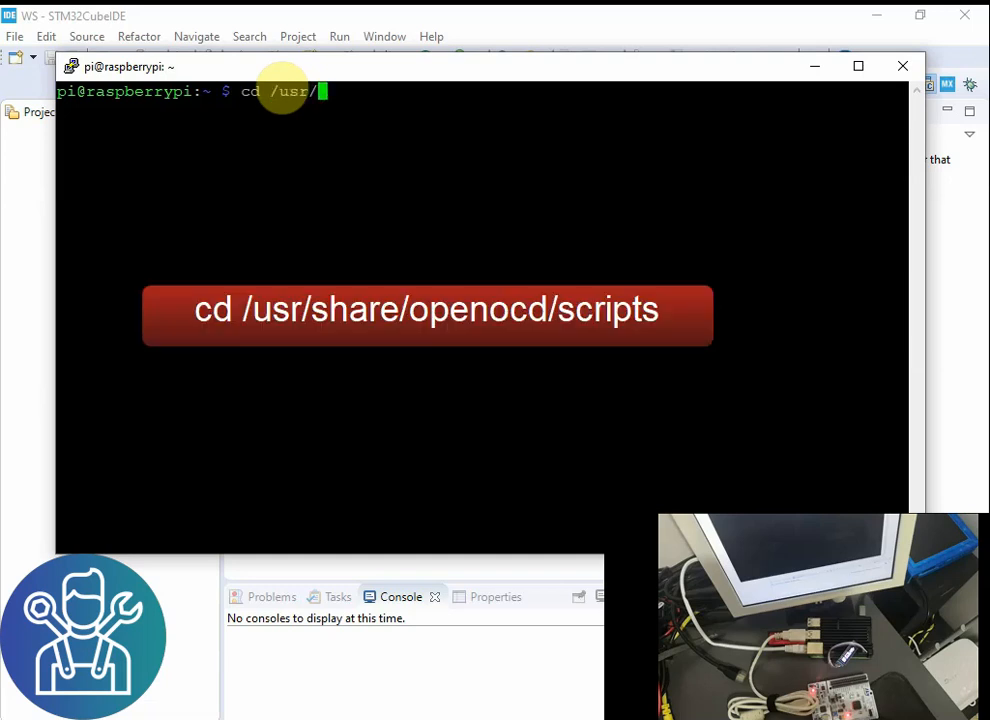
text(share/)
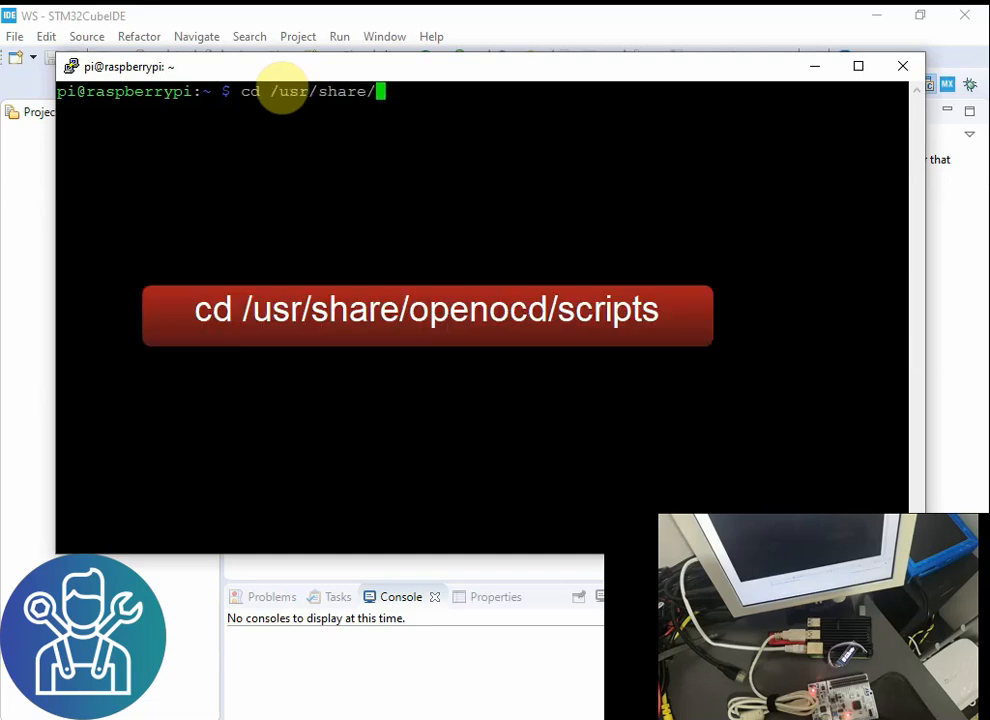
text(openocd/)
text(cd scripts/)
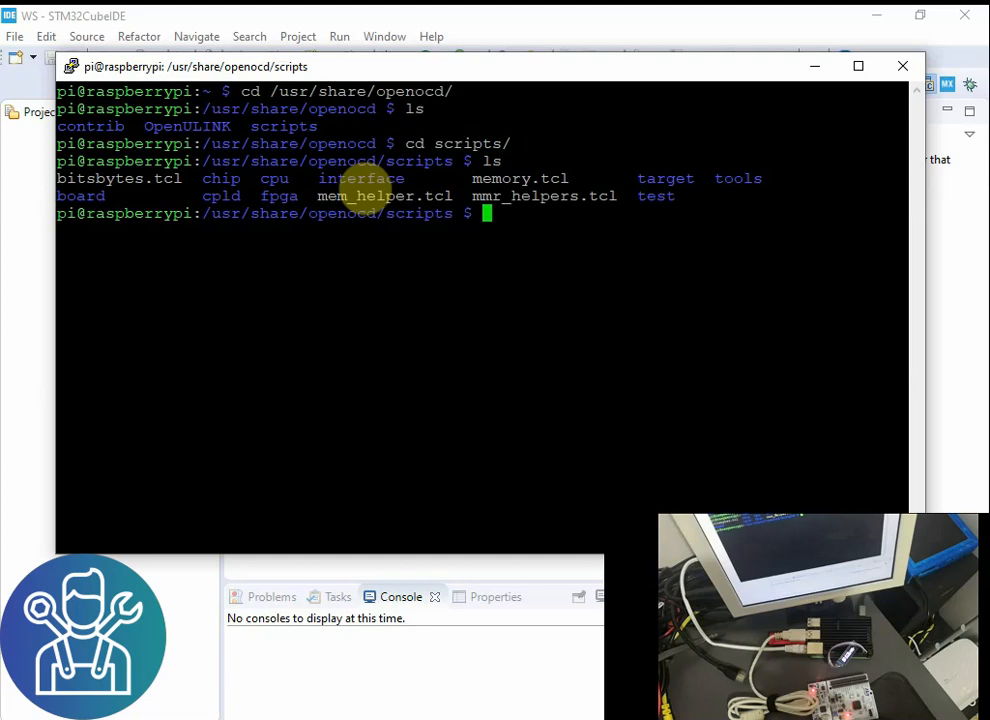
double_click(362, 178)
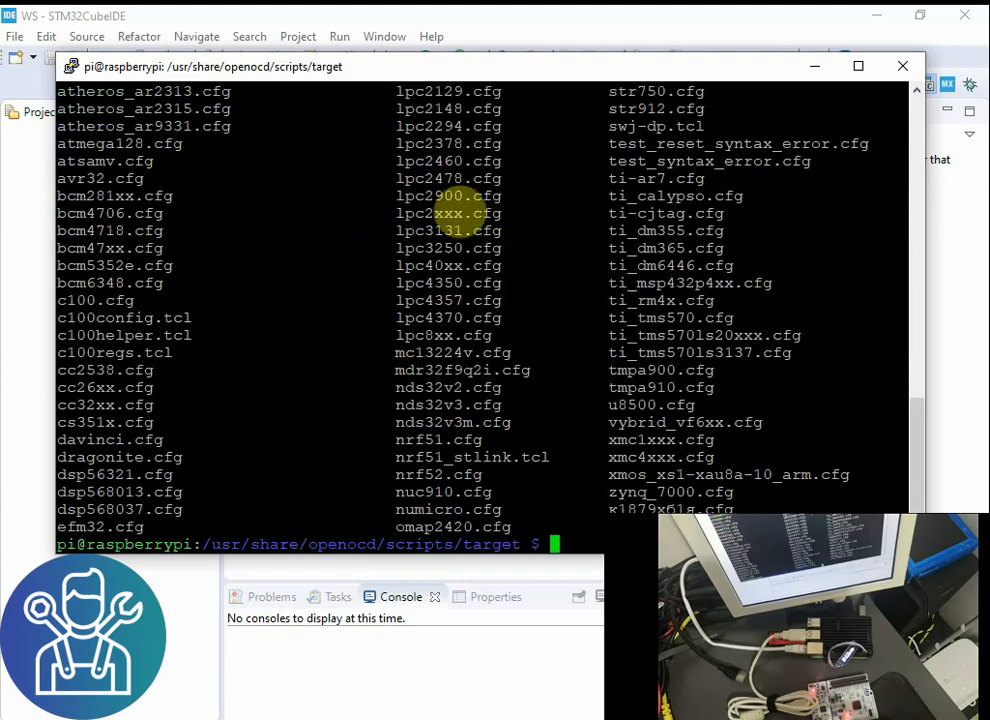
mouse_move(545, 380)
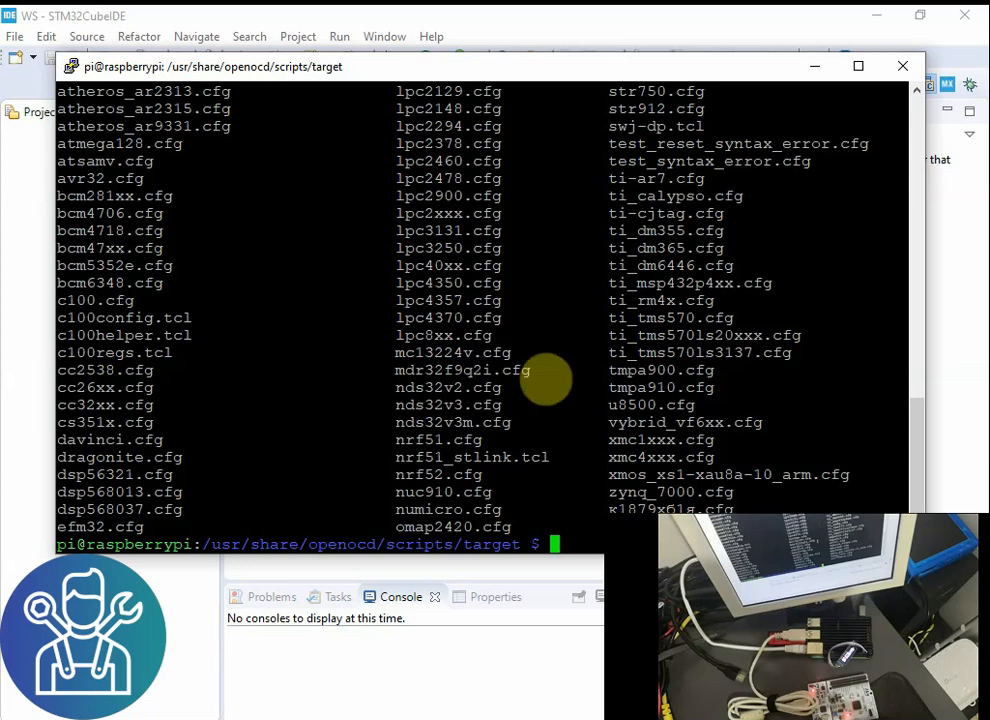
text(ls st*)
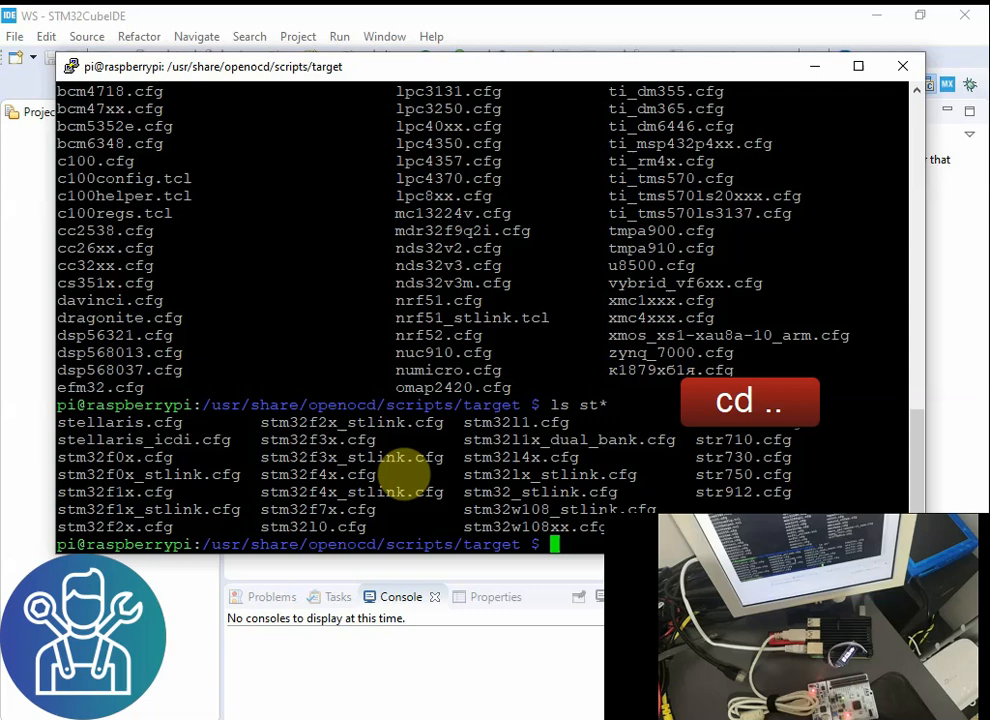
Step: Move to OpenOCD's interface folder, list it, copy stlink-v2-1.cfg, and clear the terminal
key(Return)
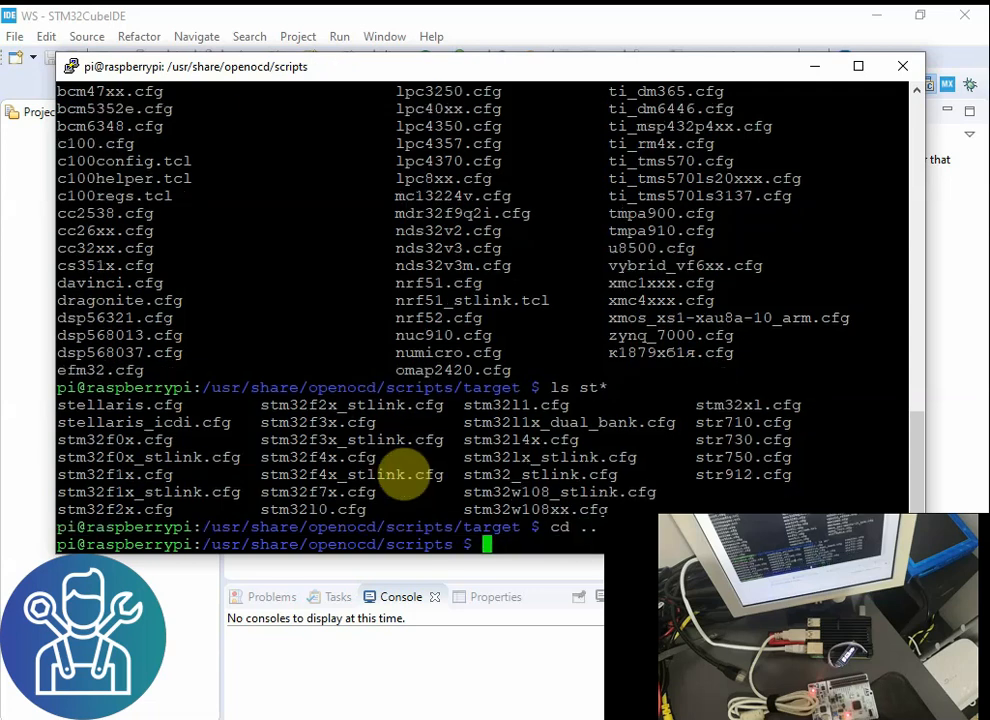
text(cd interface/)
text(ls)
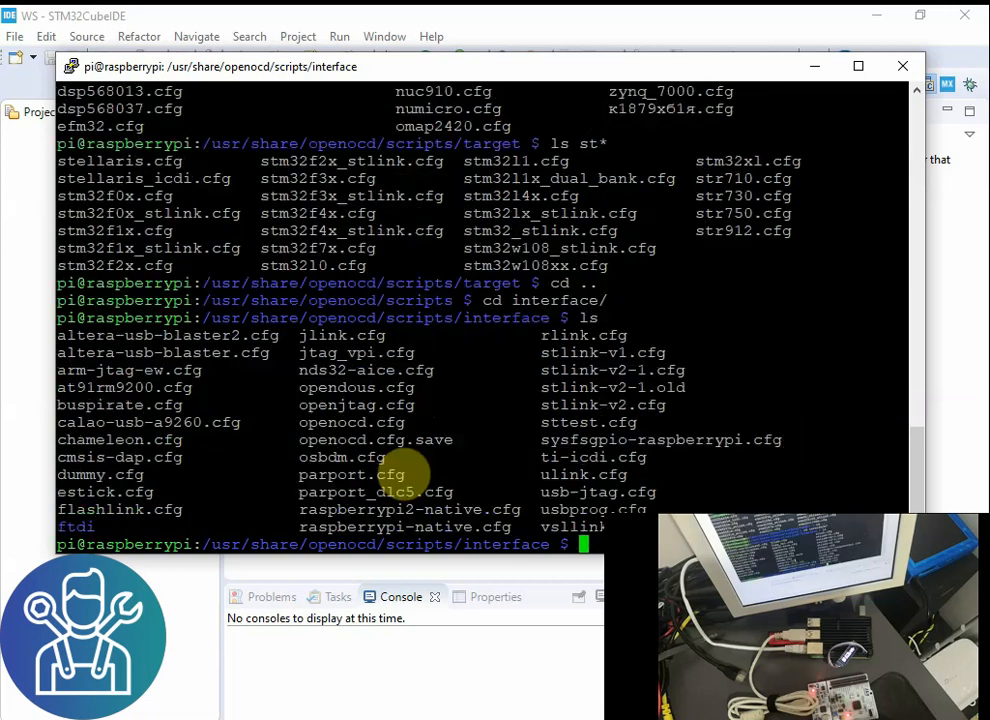
mouse_move(435, 345)
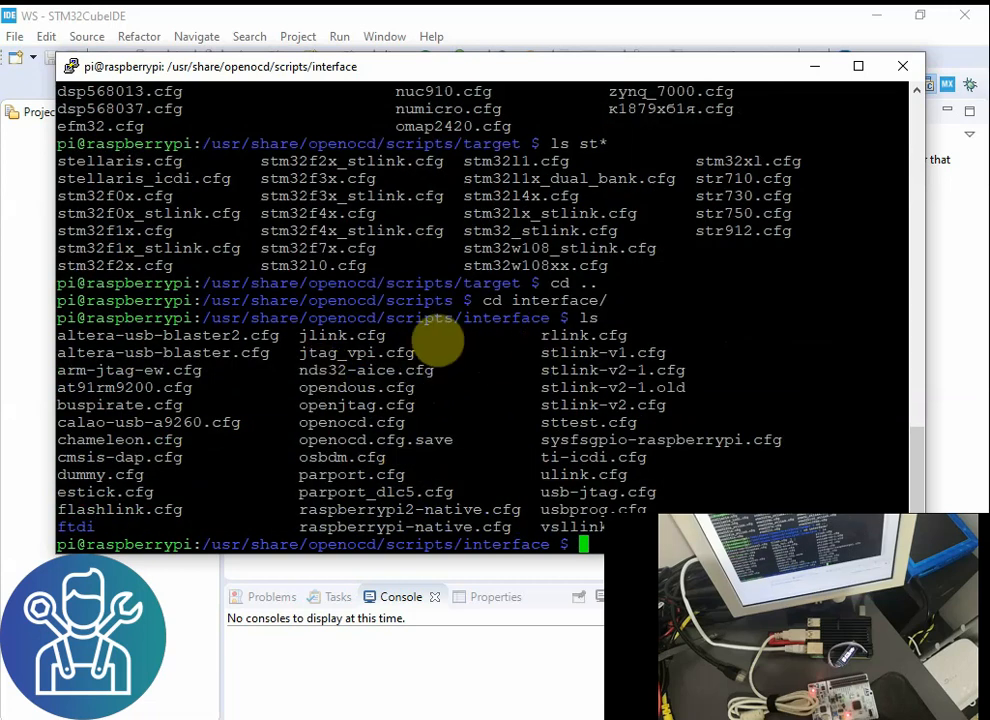
mouse_move(205, 422)
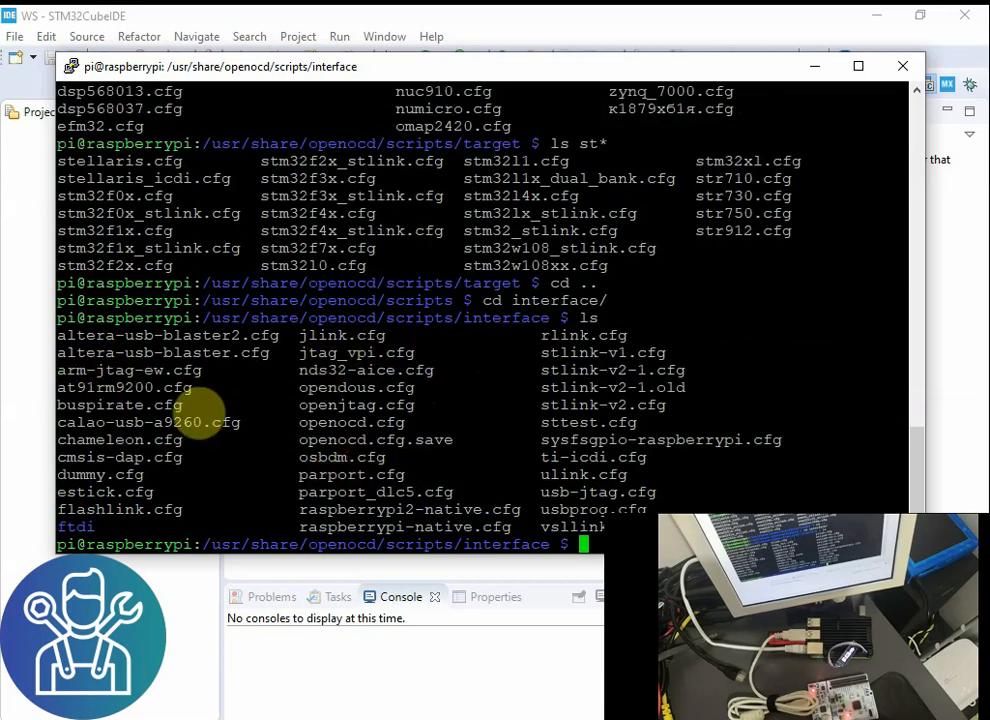
mouse_move(595, 404)
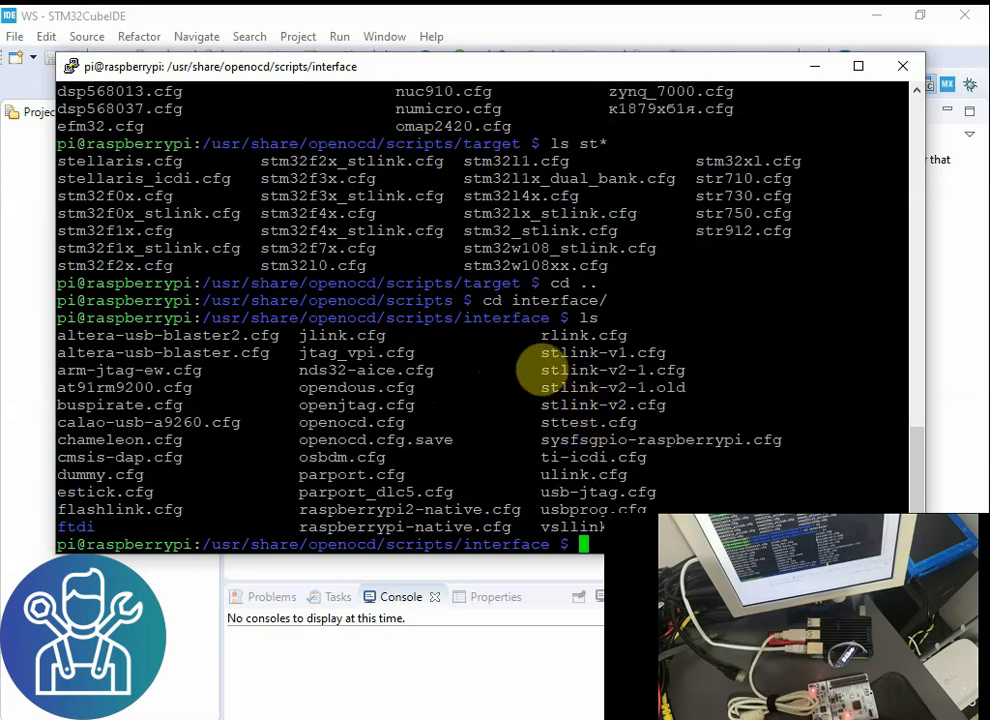
double_click(602, 370)
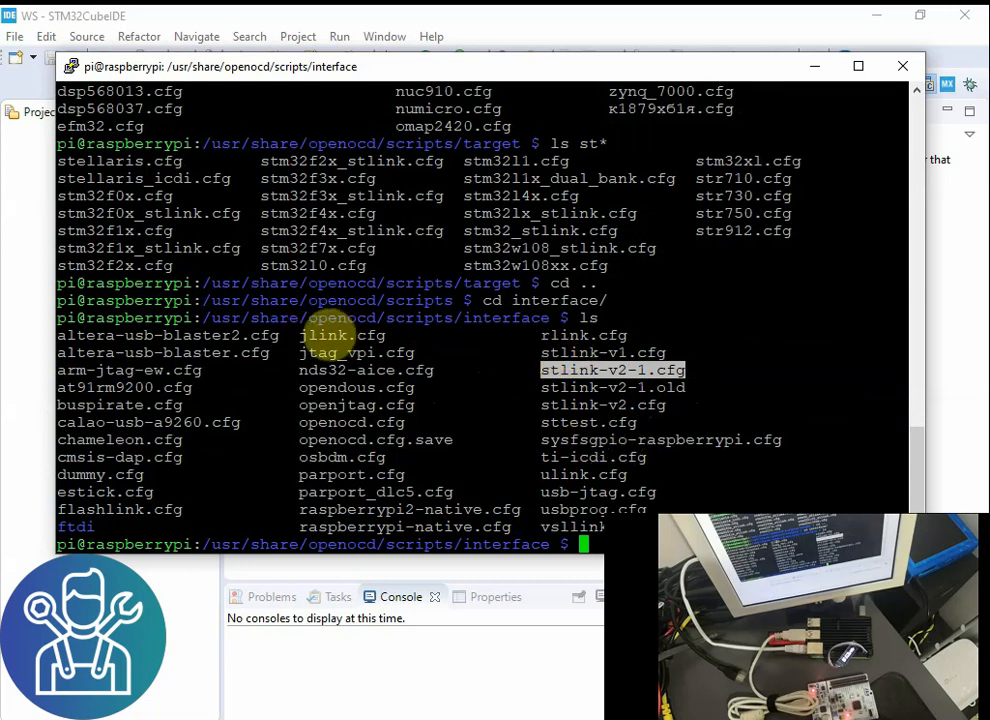
mouse_move(600, 430)
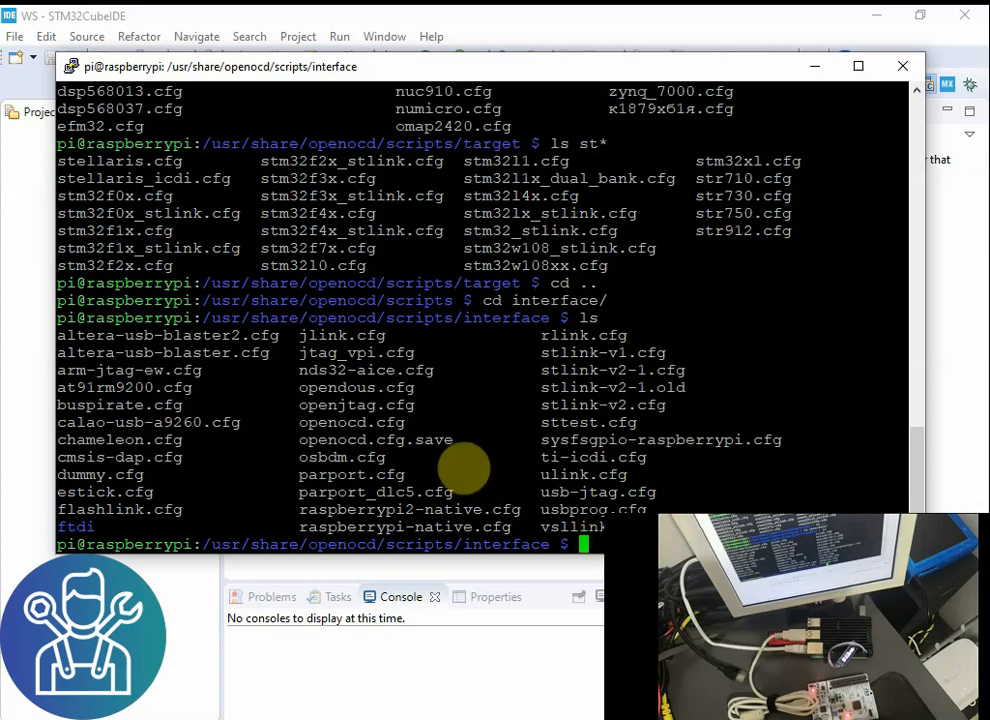
mouse_move(415, 422)
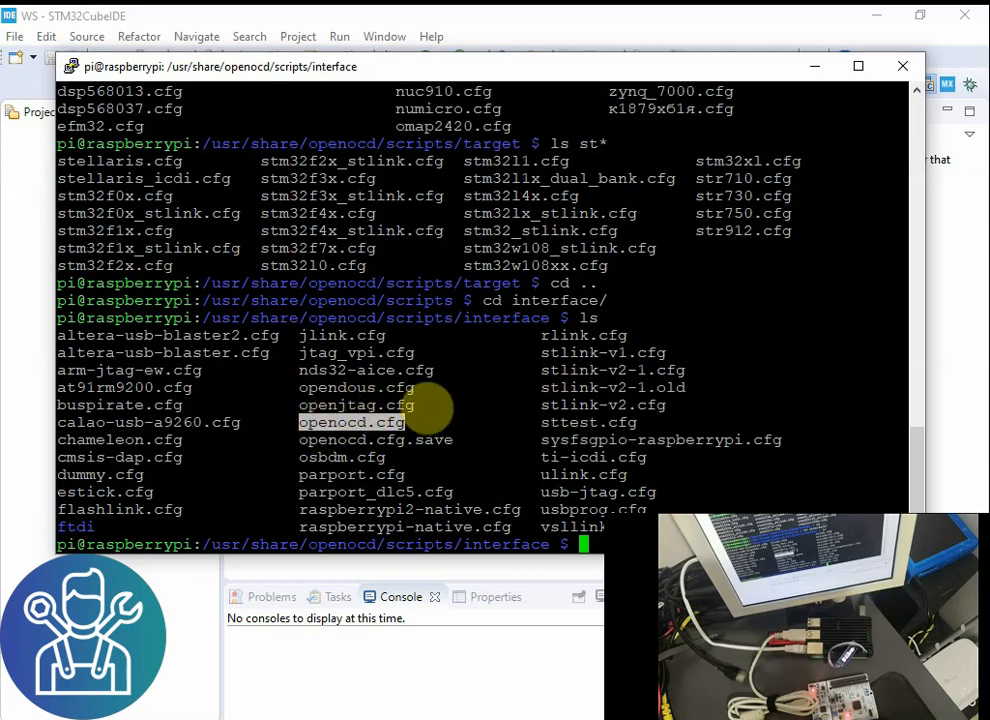
text(cle)
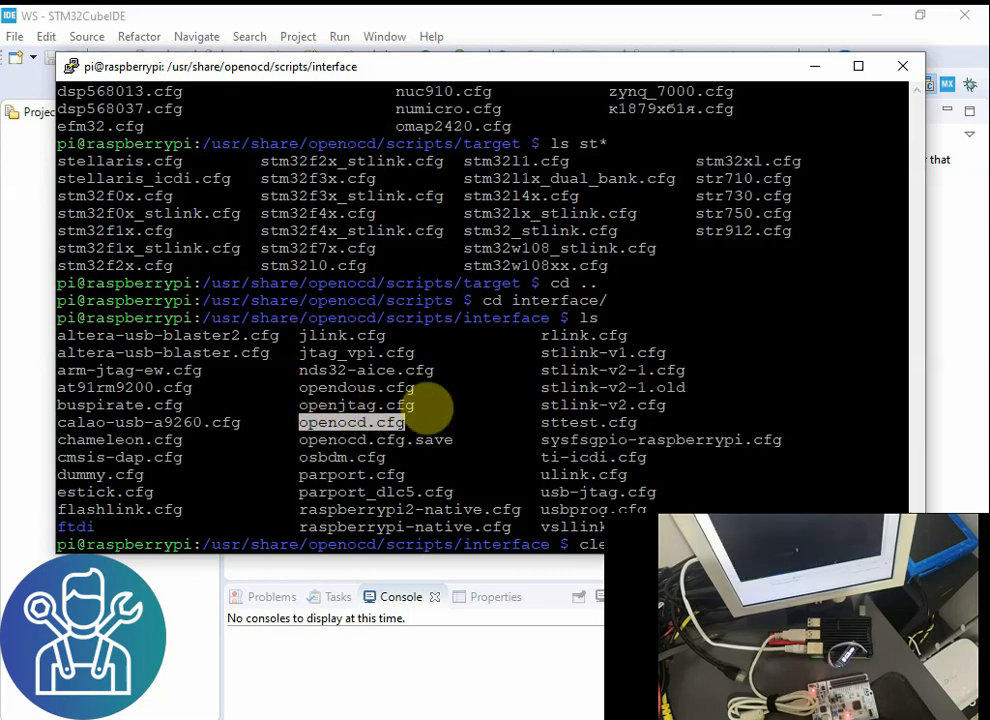
text(sudo nano o)
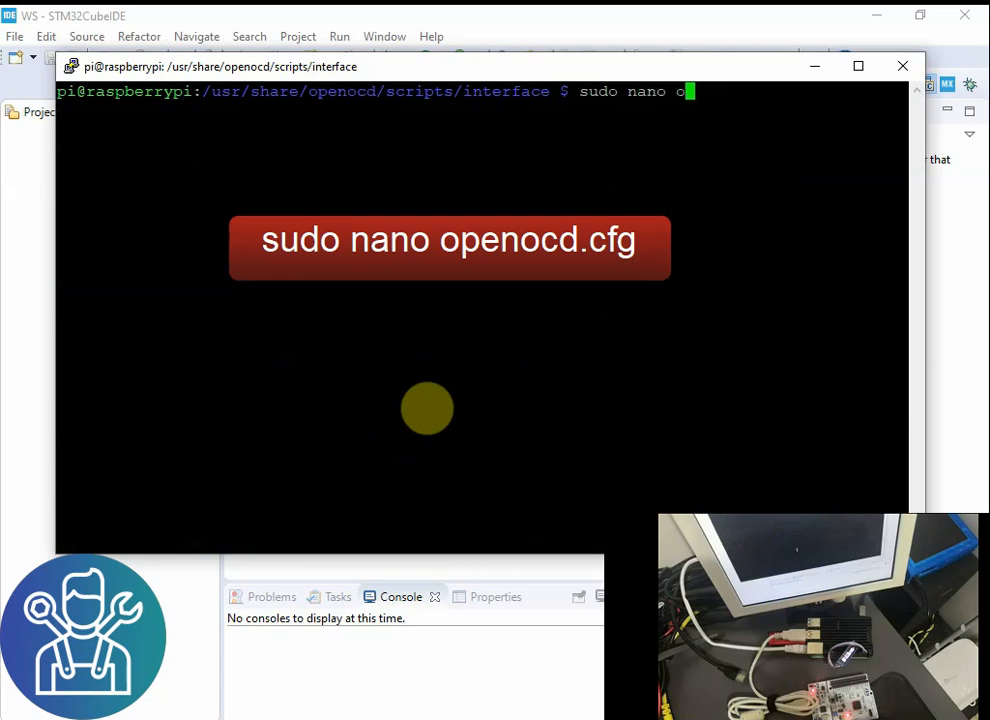
Step: Open openocd.cfg in nano using sudo nano openocd.cfg
text(penocd.)
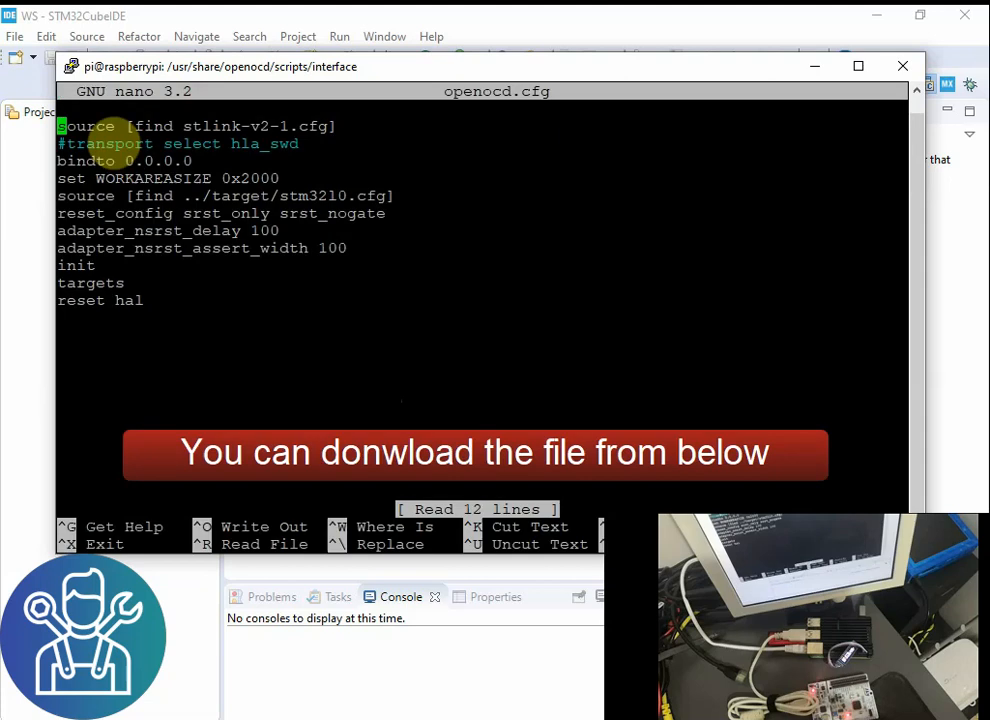
mouse_move(152, 318)
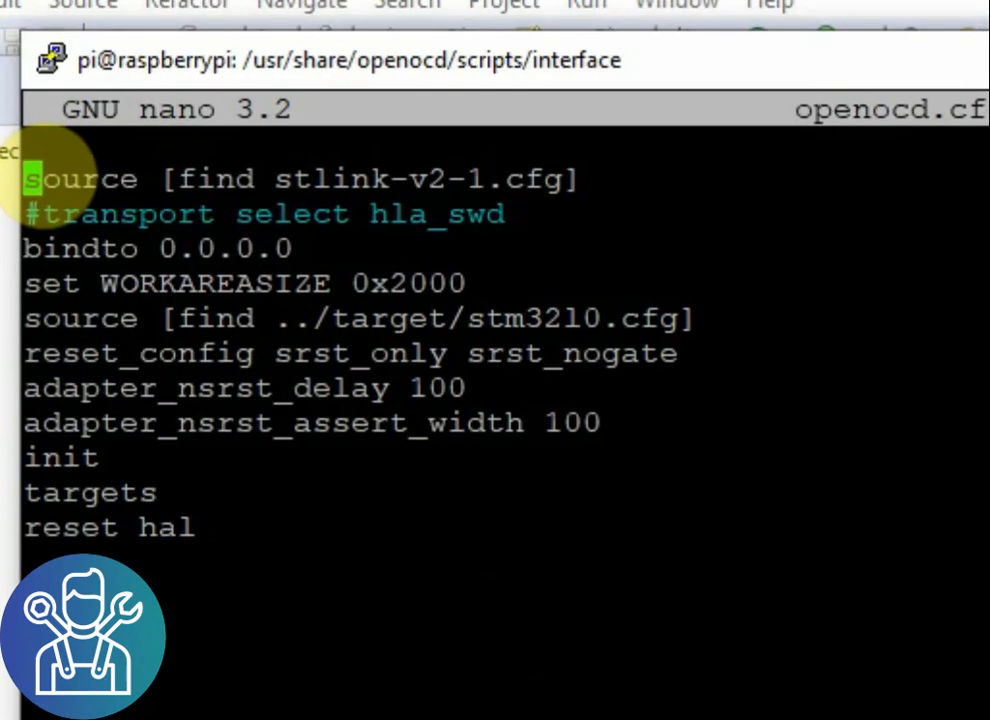
click(593, 190)
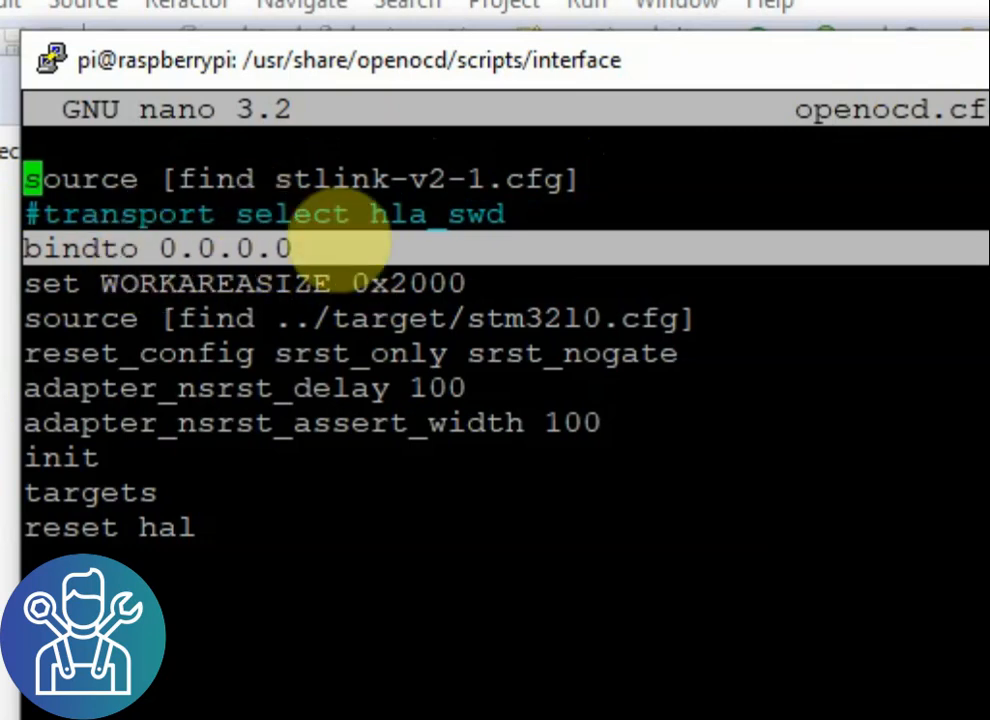
mouse_move(465, 575)
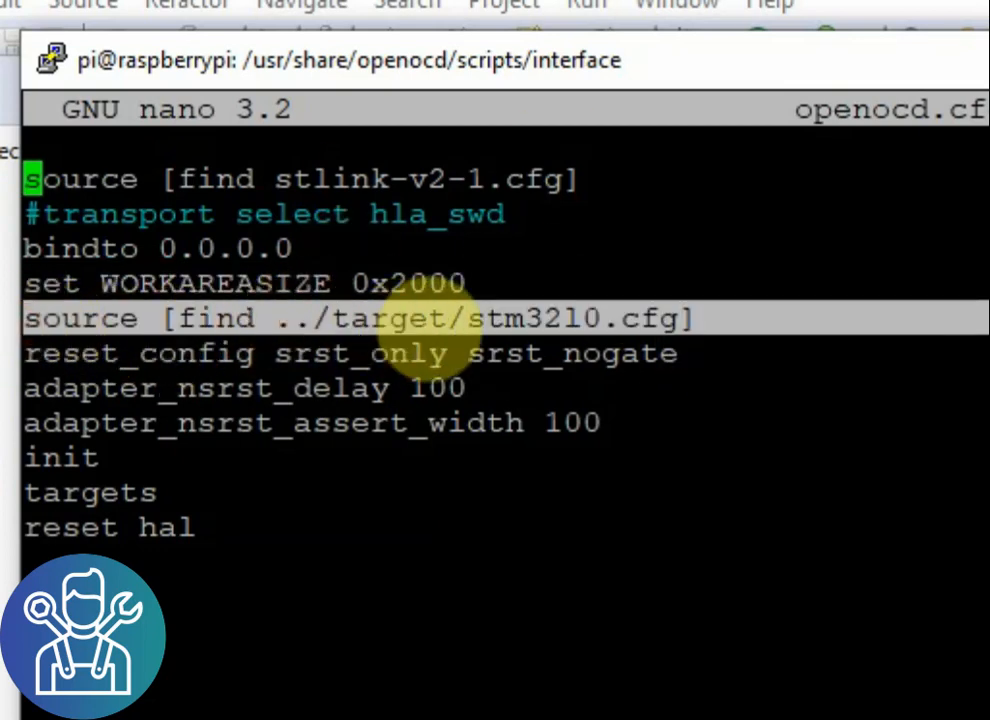
double_click(570, 318)
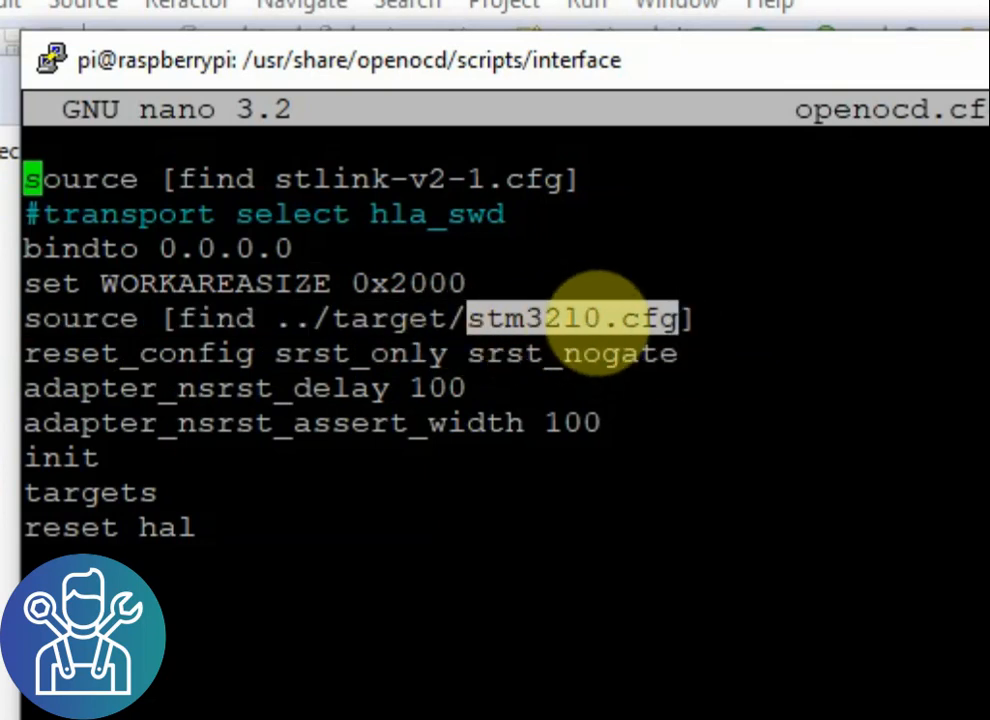
mouse_move(724, 380)
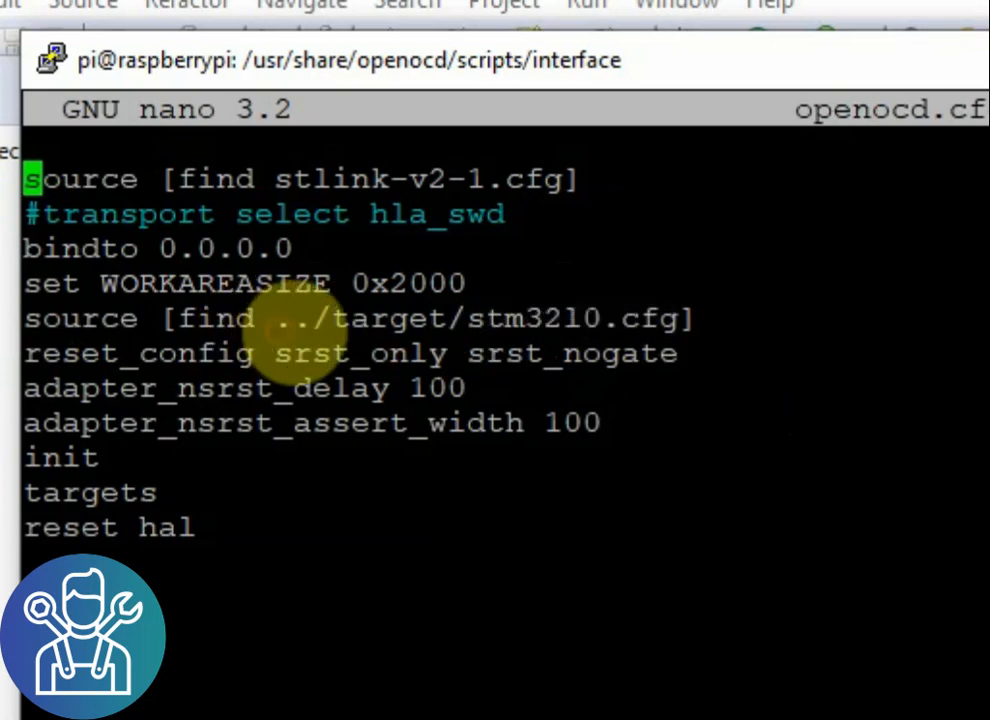
double_click(388, 318)
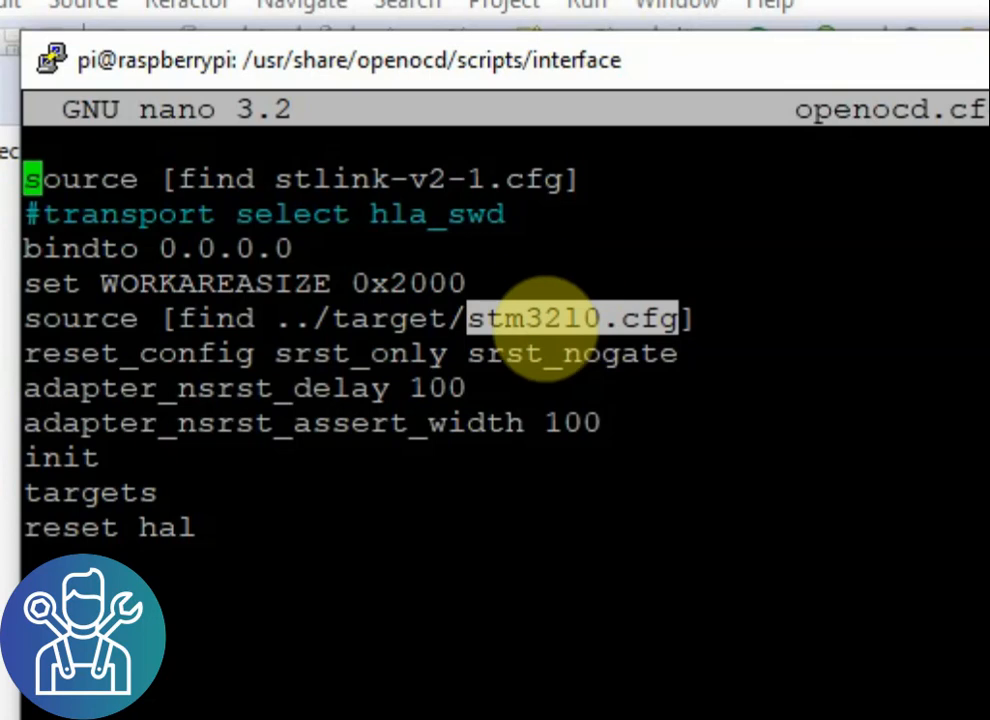
mouse_move(400, 340)
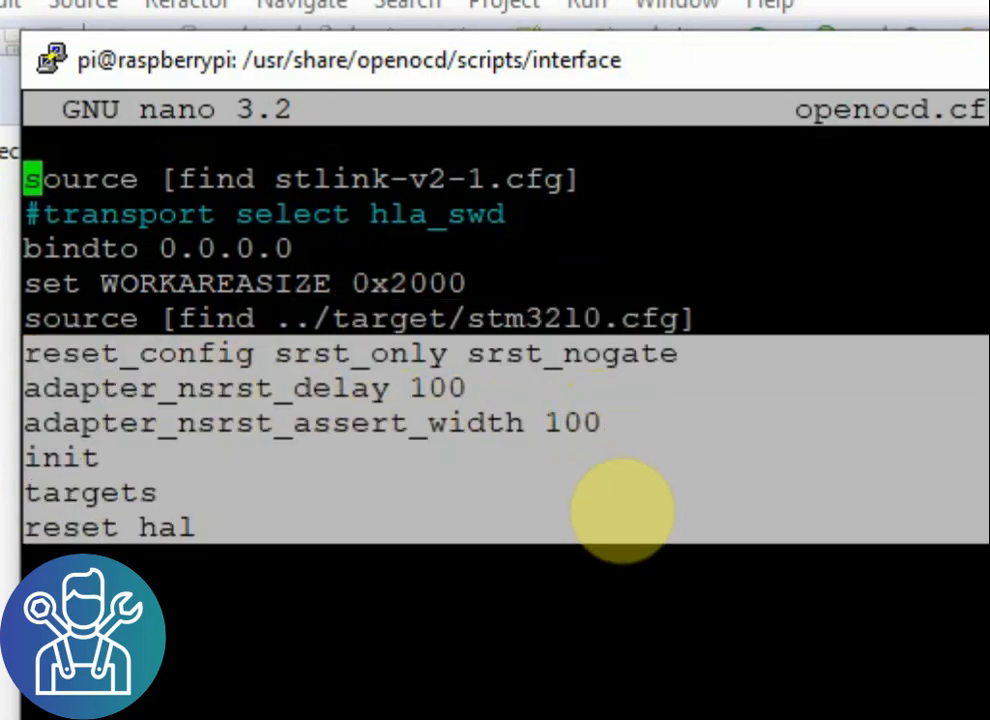
mouse_move(380, 300)
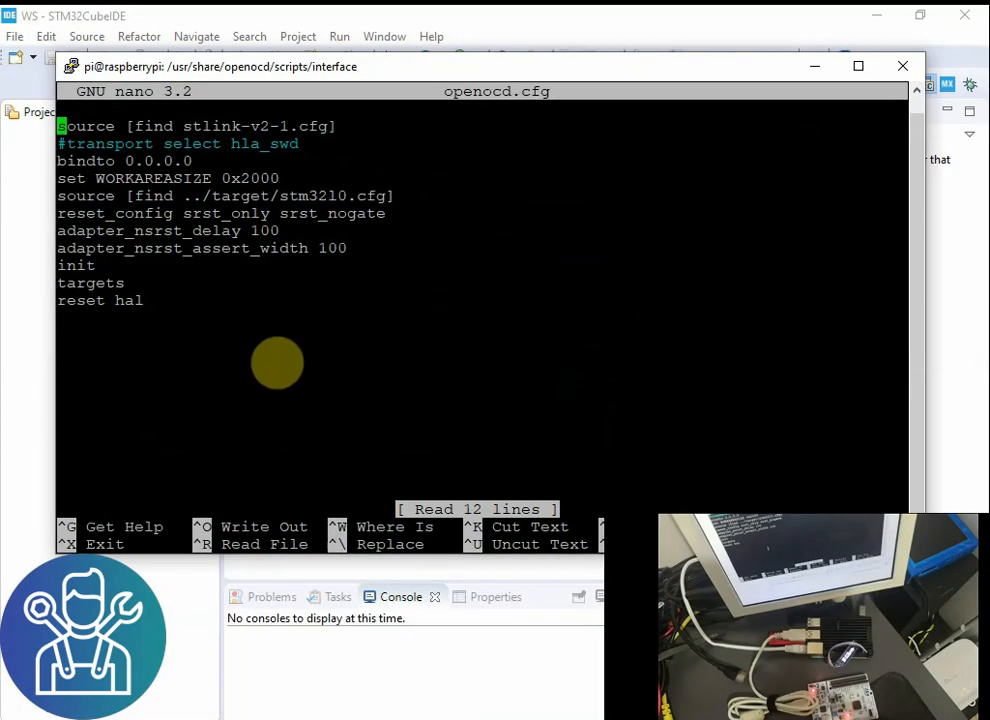
Step: Exit nano and launch OpenOCD with sudo openocd
key(ctrl+x)
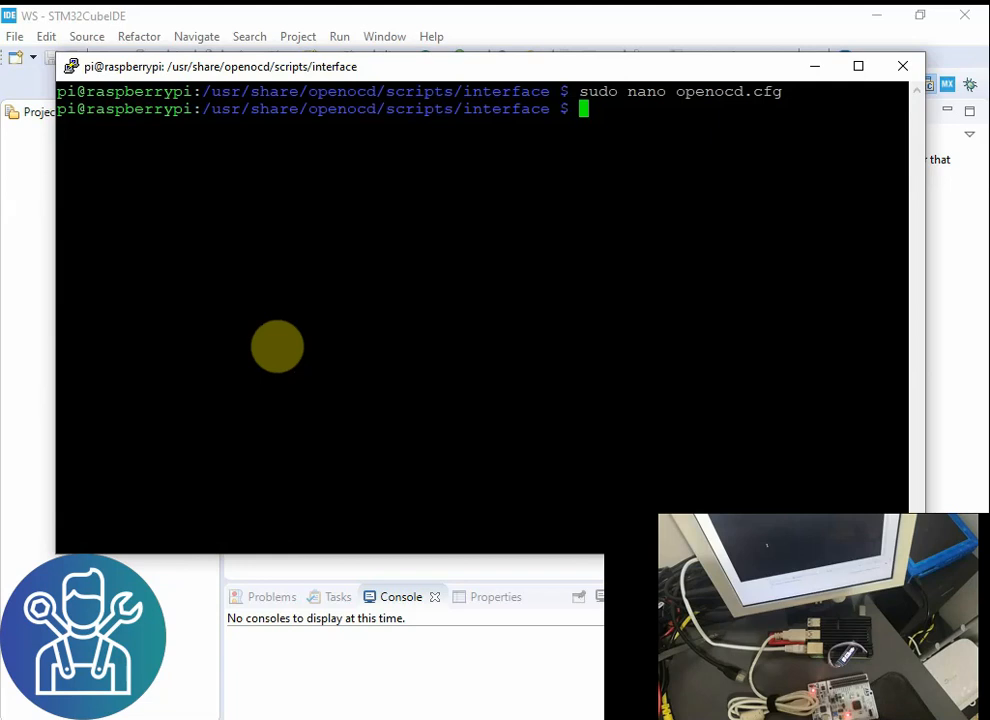
text(sudo open)
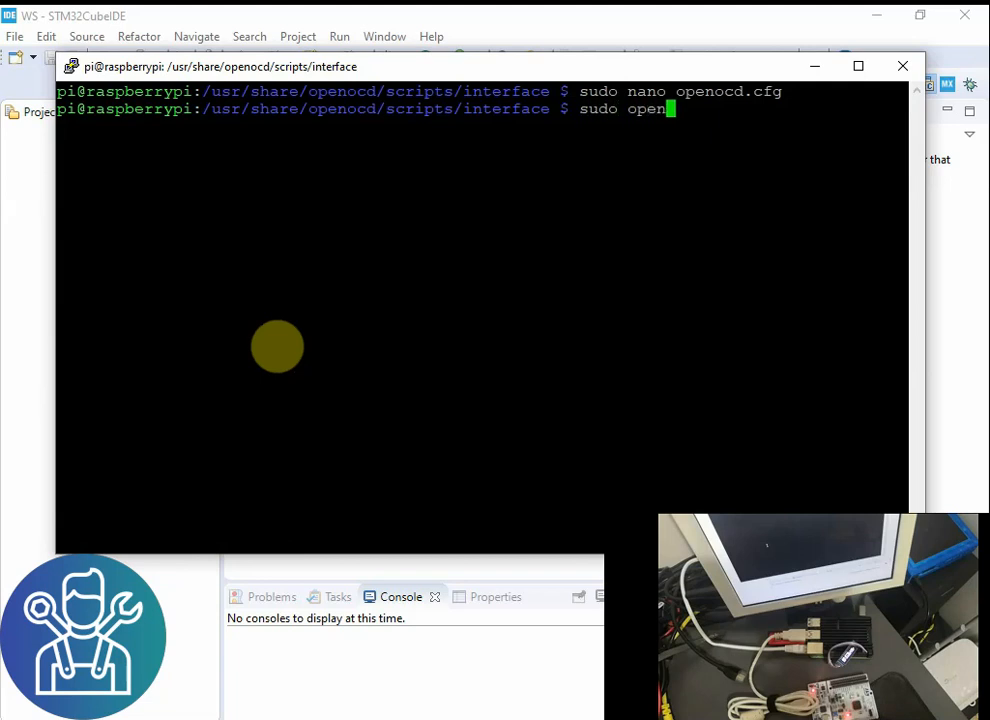
text(cd)
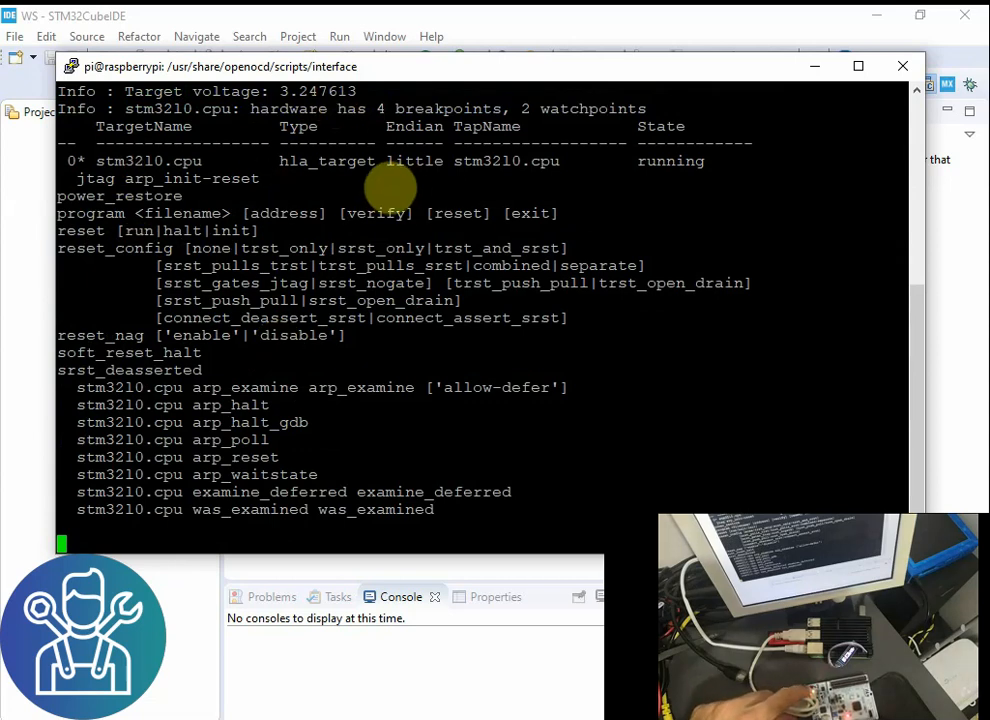
mouse_move(413, 160)
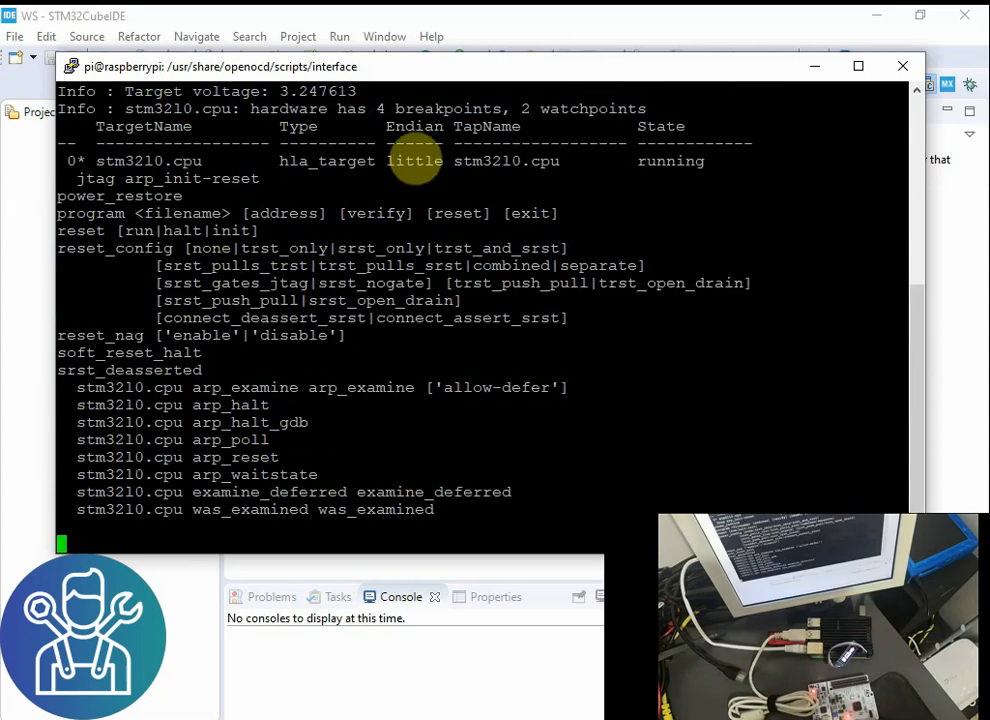
Step: Switch to STM32CubeIDE and finish creating the Rastest project
click(903, 66)
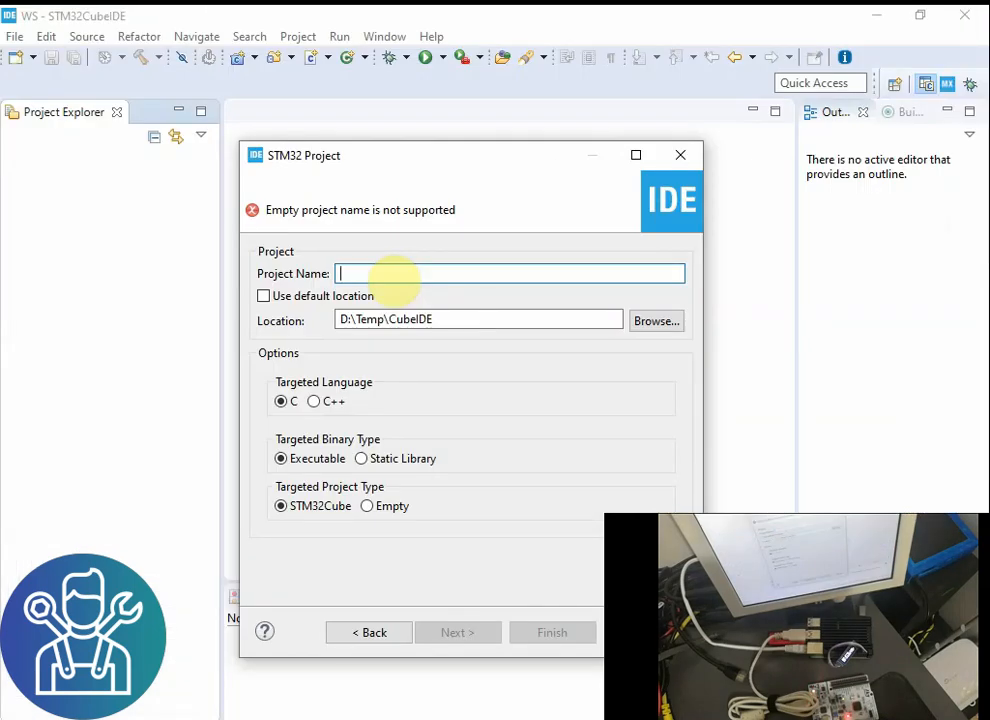
click(552, 632)
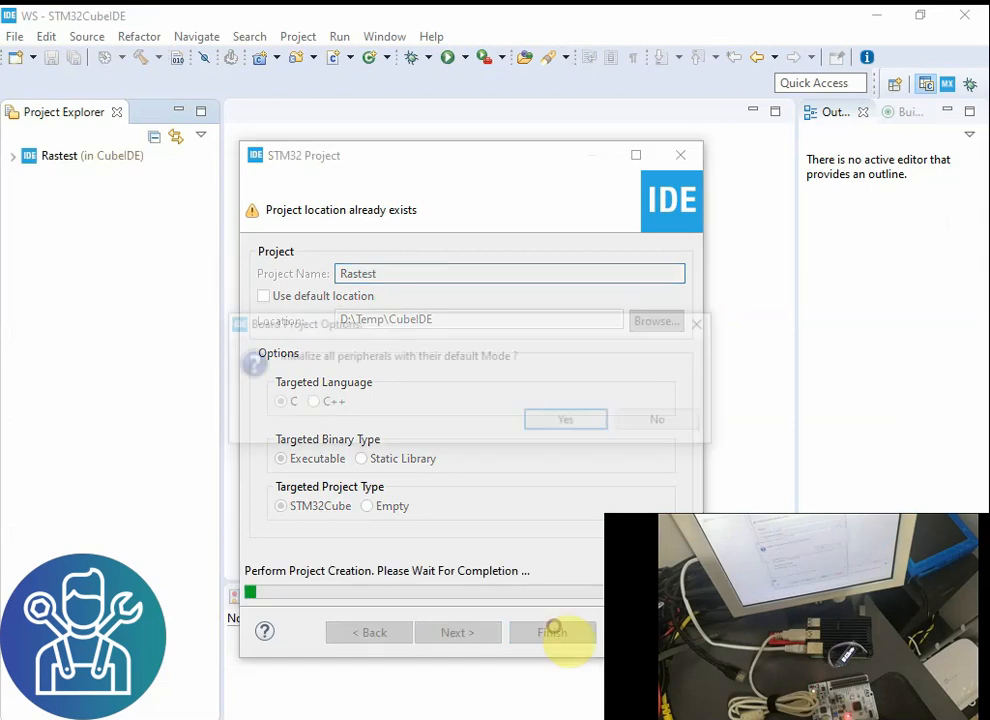
click(553, 632)
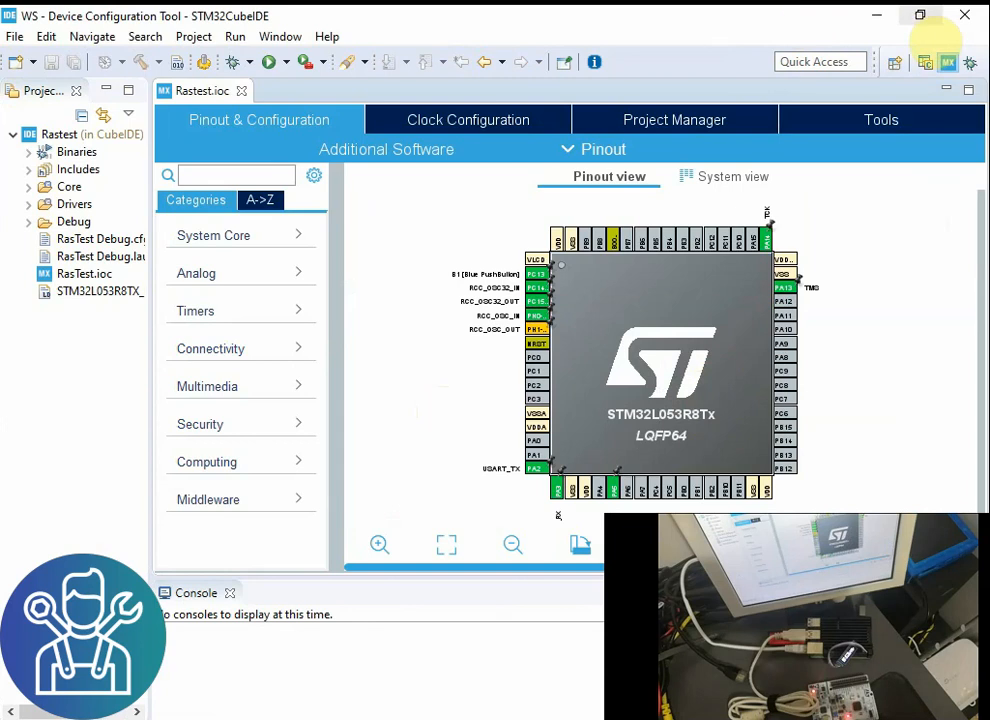
Step: Review the Clock Configuration tab, then open Core/Src/main.c
click(467, 120)
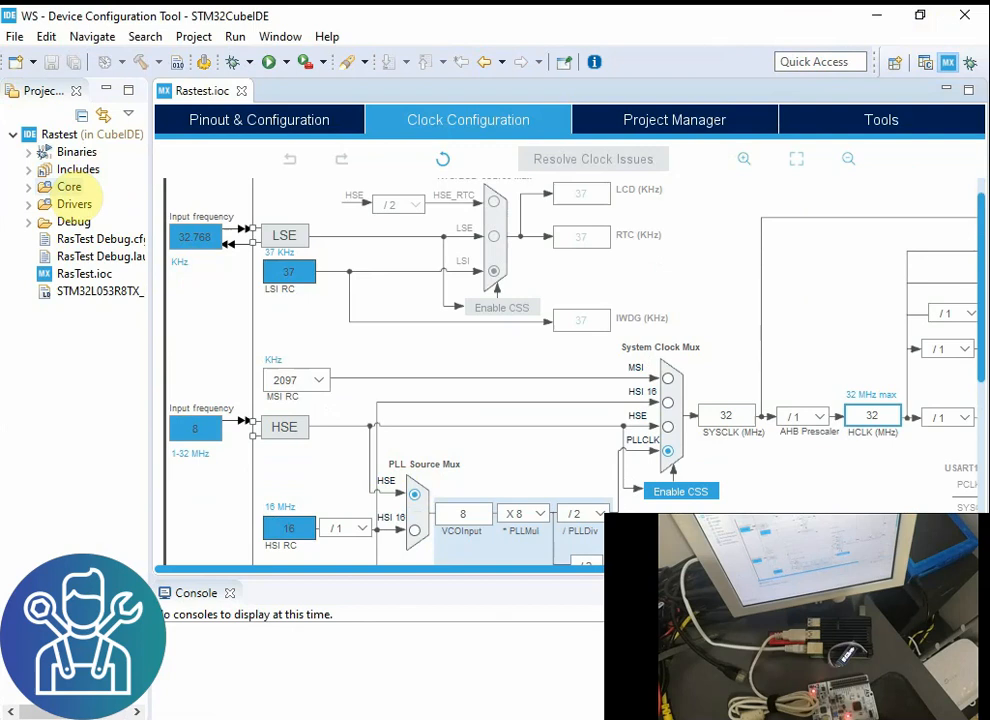
click(29, 187)
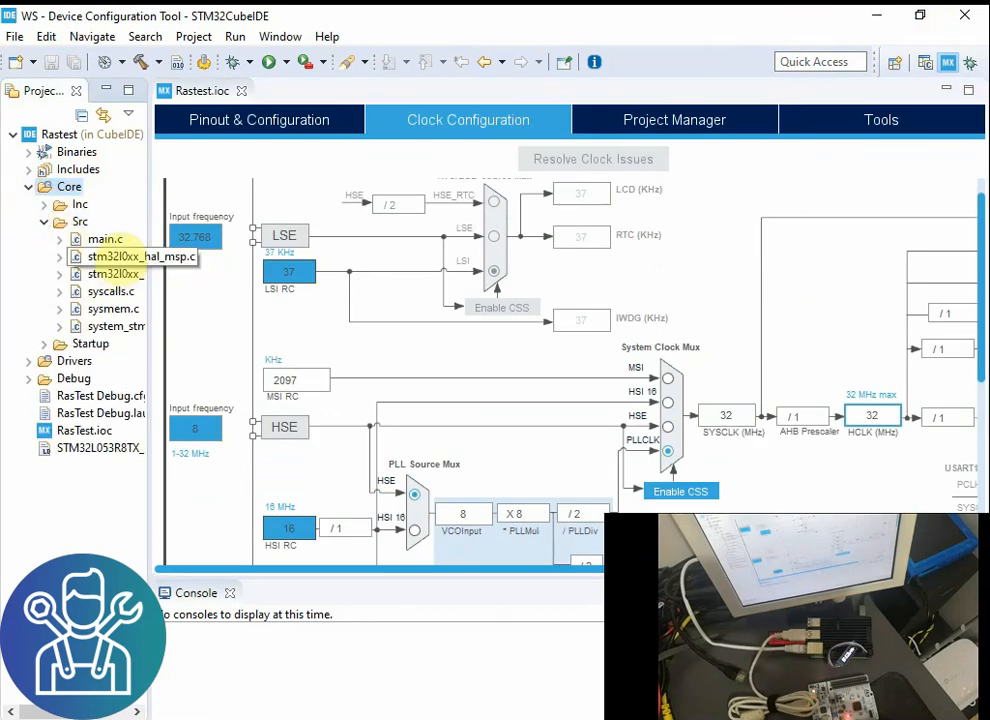
double_click(105, 238)
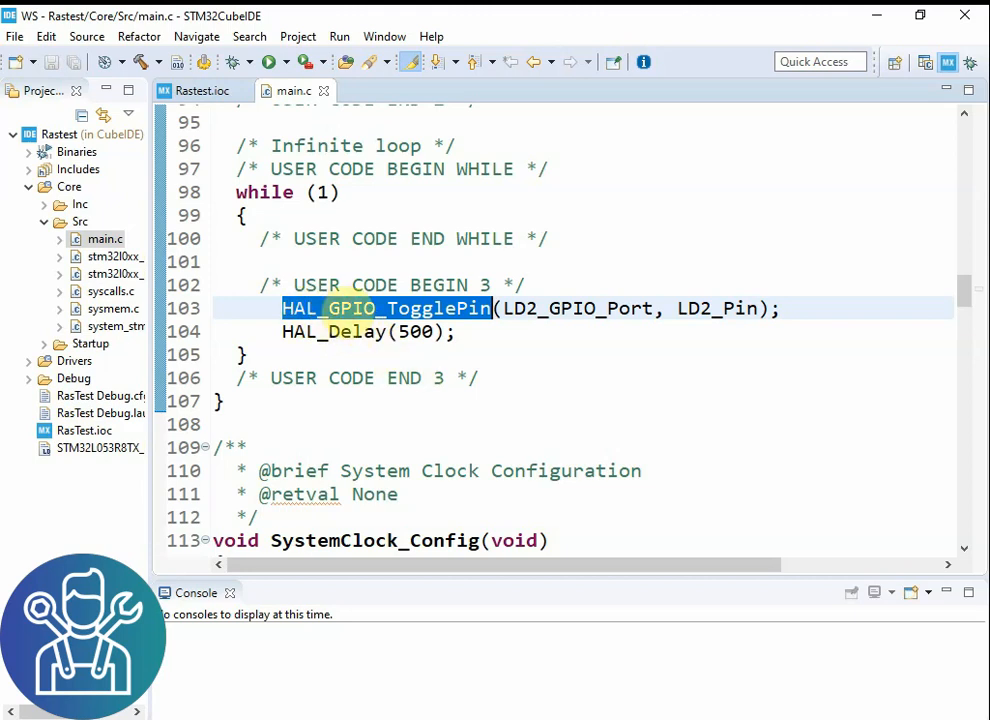
Step: Replace the HAL_Delay value 500 with 1000 in main.c's LD2 toggle loop
double_click(578, 308)
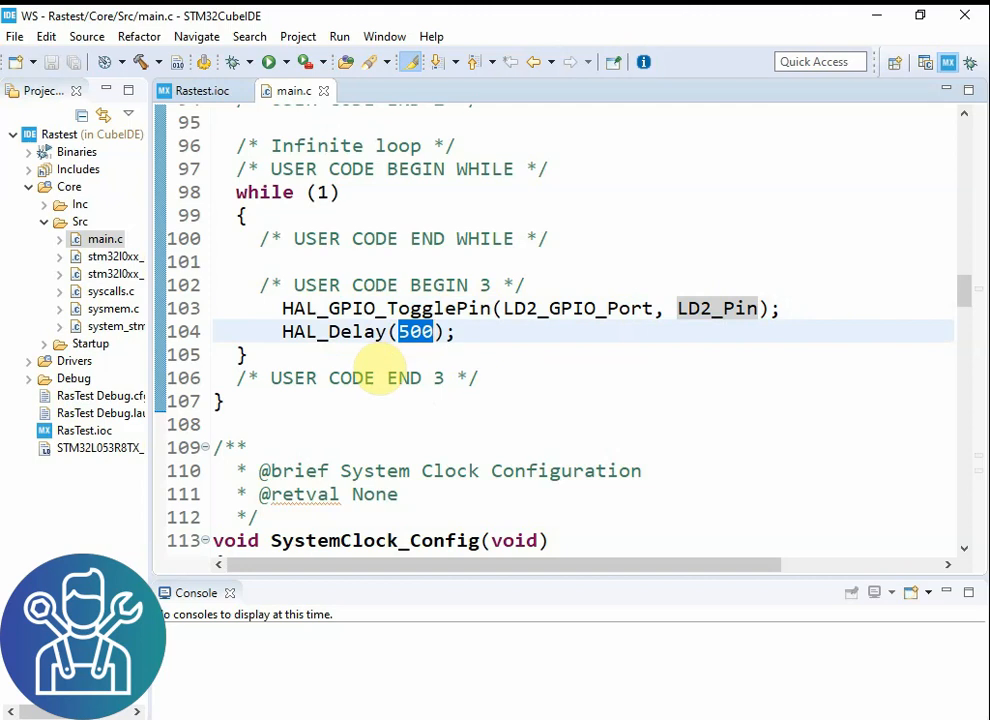
text(1000)
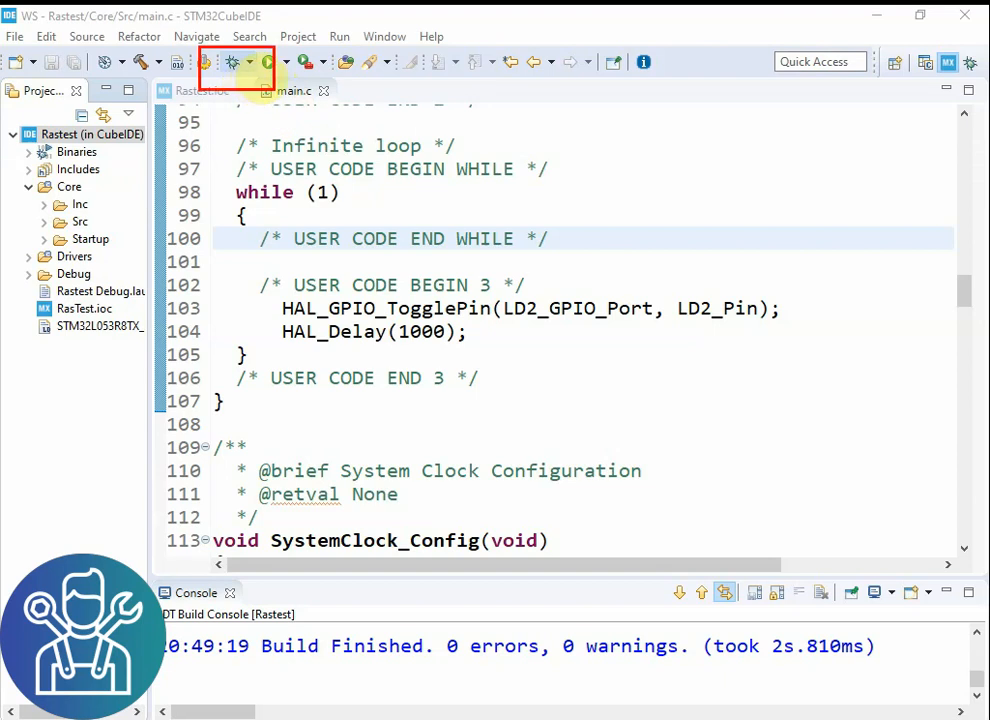
Step: Give Rastest Debug the ST-LINK (OpenOCD) probe, remote host 192.168.2.132, port 3333, and apply
click(210, 62)
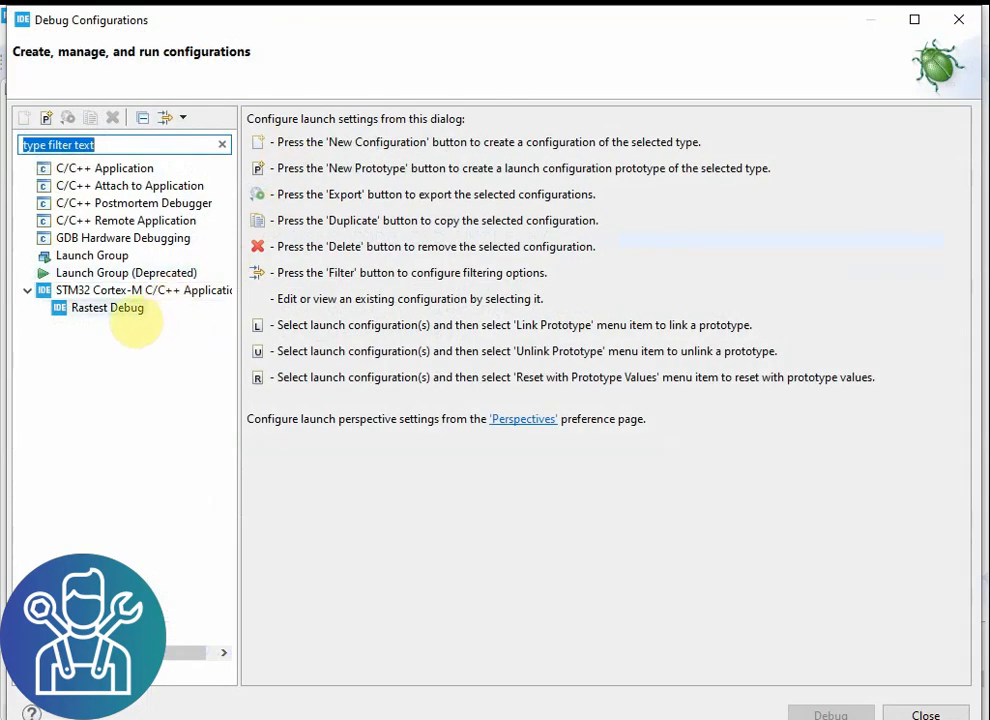
click(106, 307)
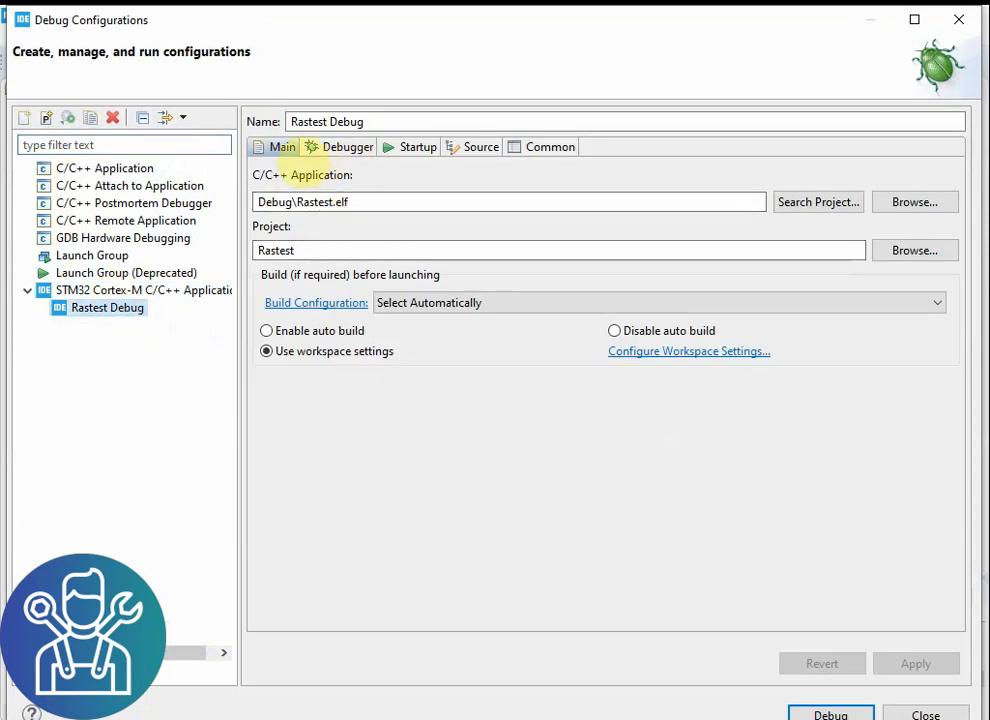
click(347, 147)
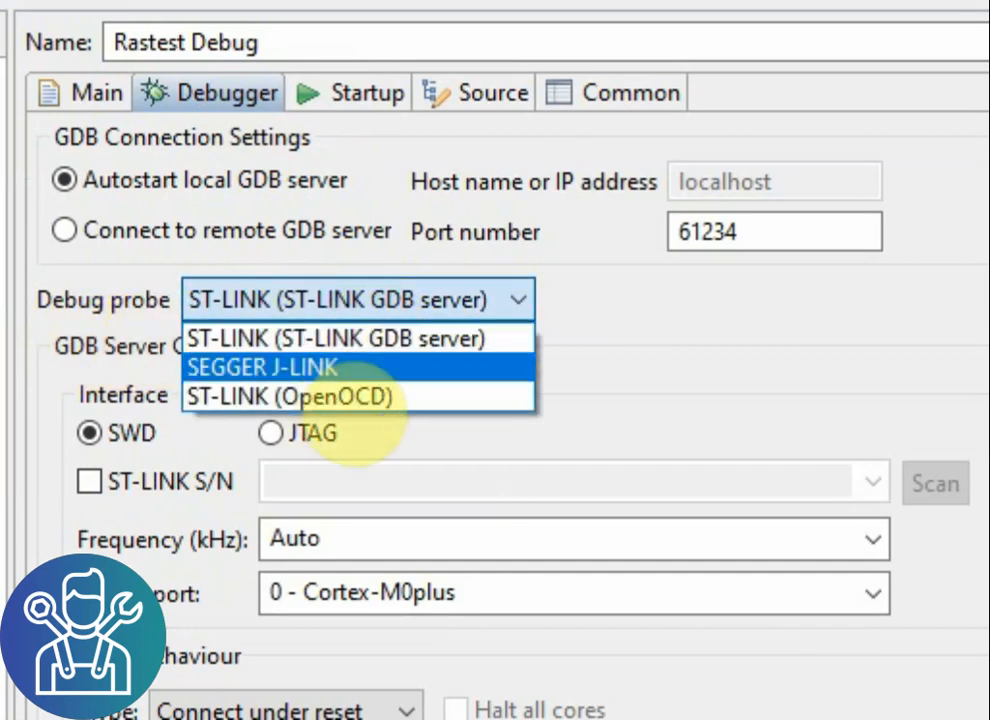
click(289, 396)
text(192.168.2.132)
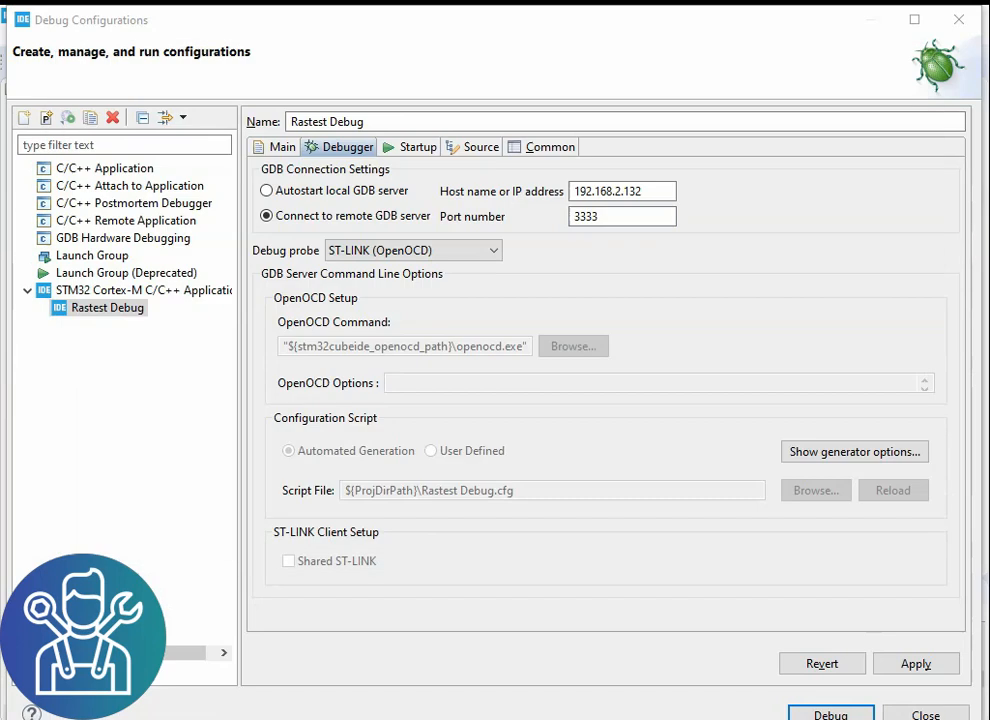
click(622, 216)
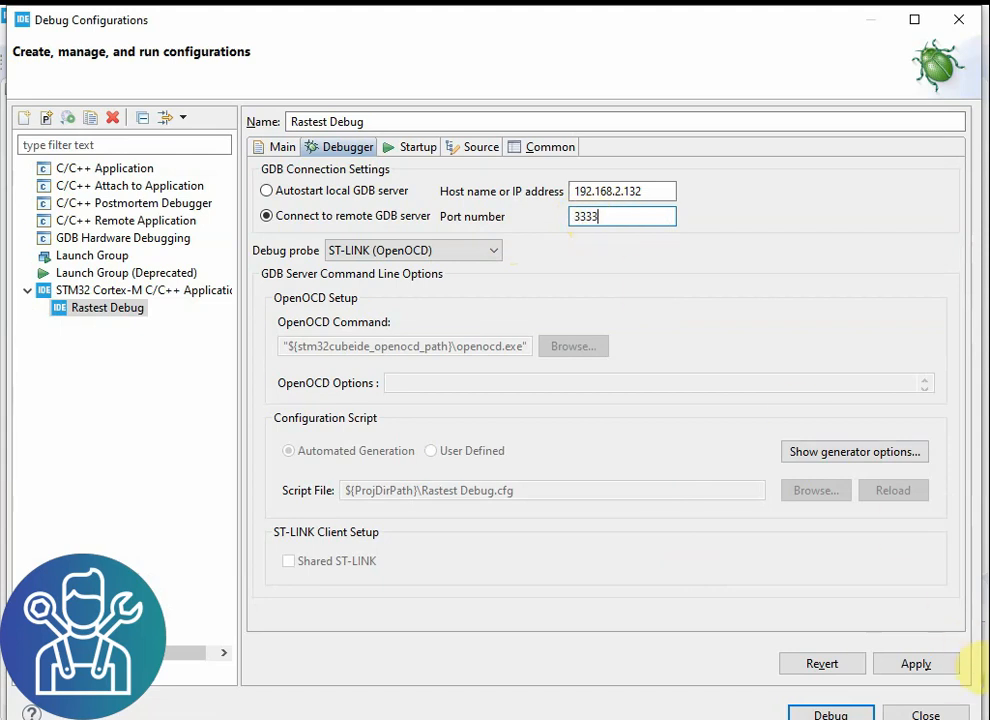
click(923, 663)
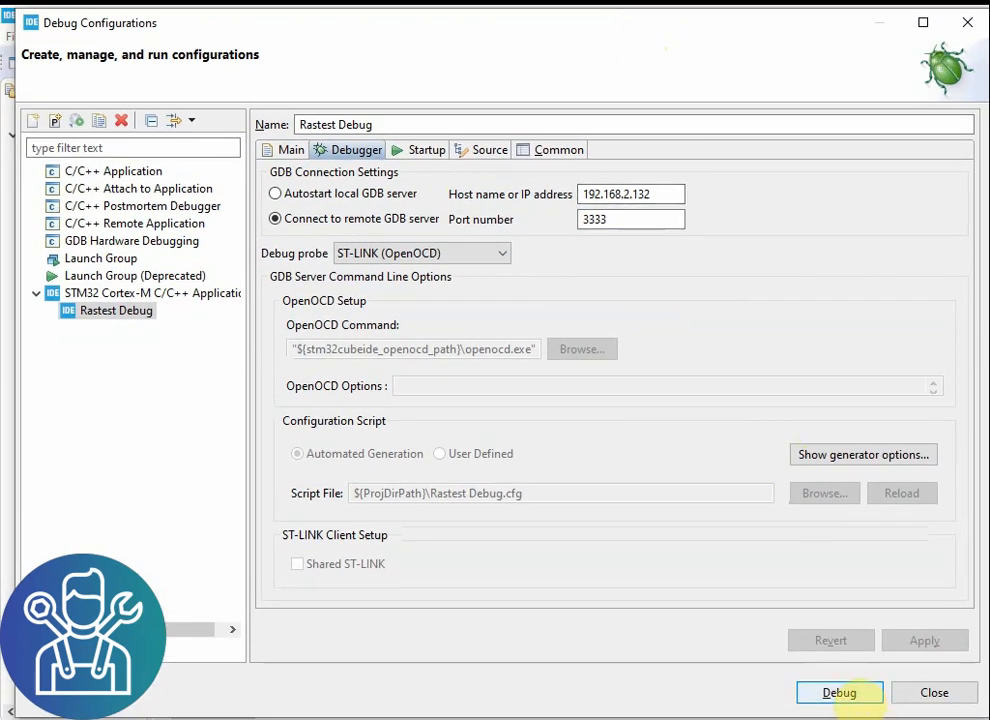
Step: Start the remote debug session halted at HAL_Init and step over one line
click(841, 692)
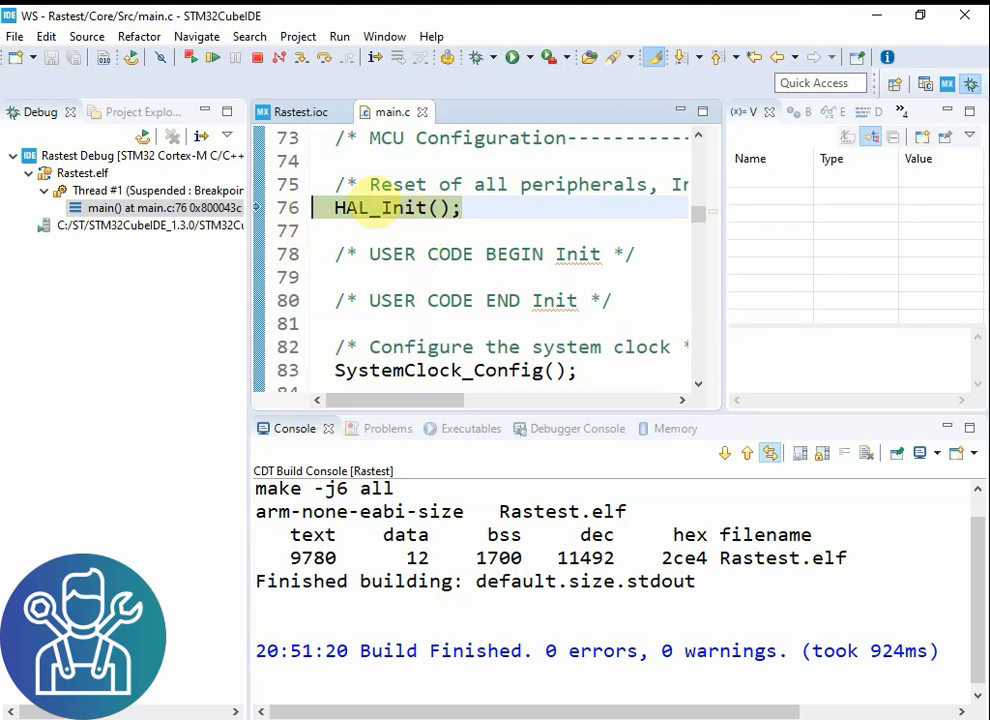
mouse_move(338, 57)
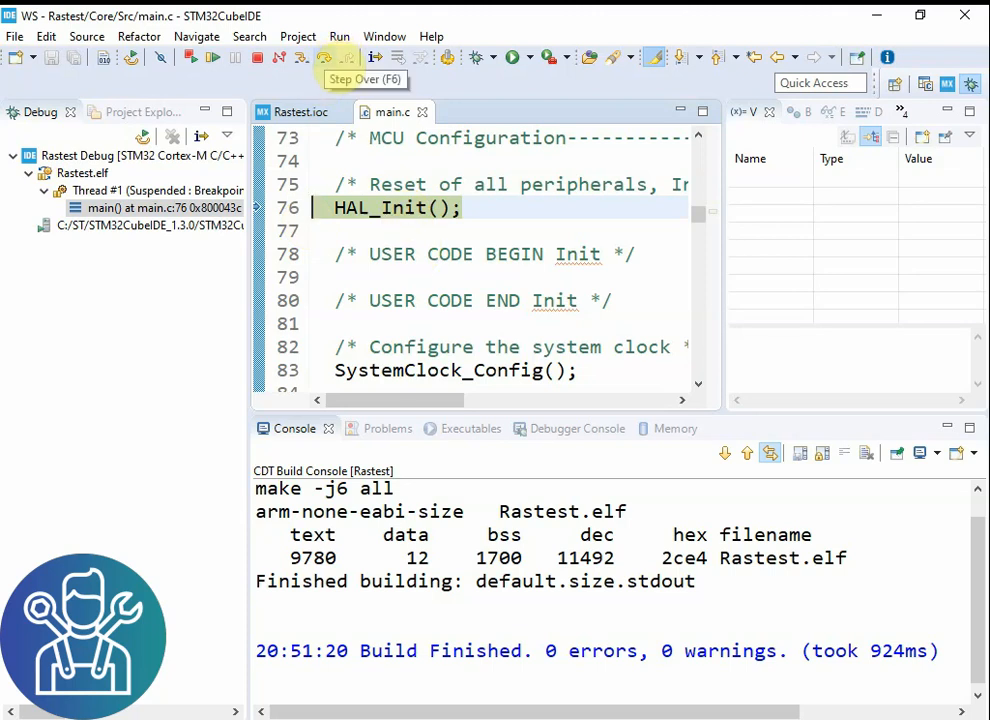
click(331, 58)
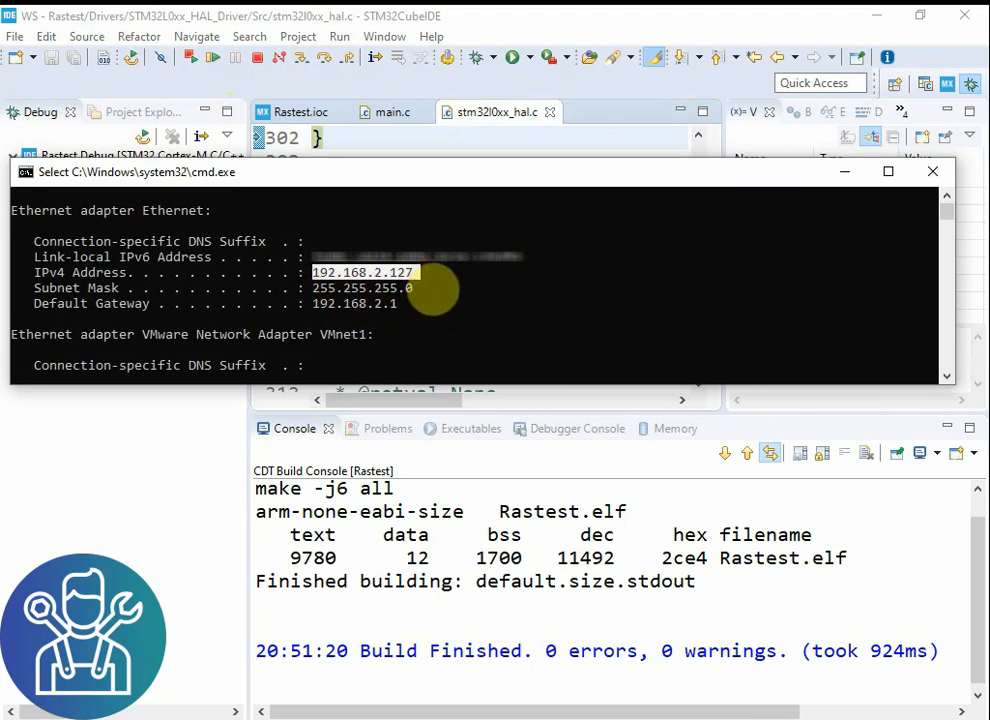
mouse_move(855, 190)
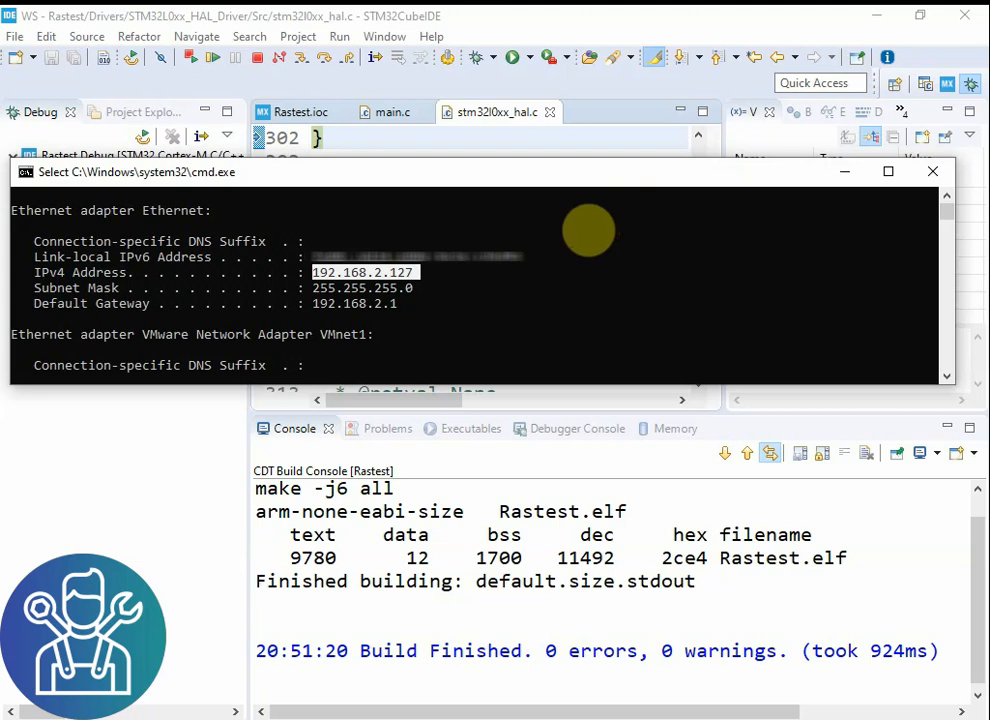
Step: Highlight the Ethernet adapter's IPv4 address 192.168.2.127 in the ipconfig output
click(932, 171)
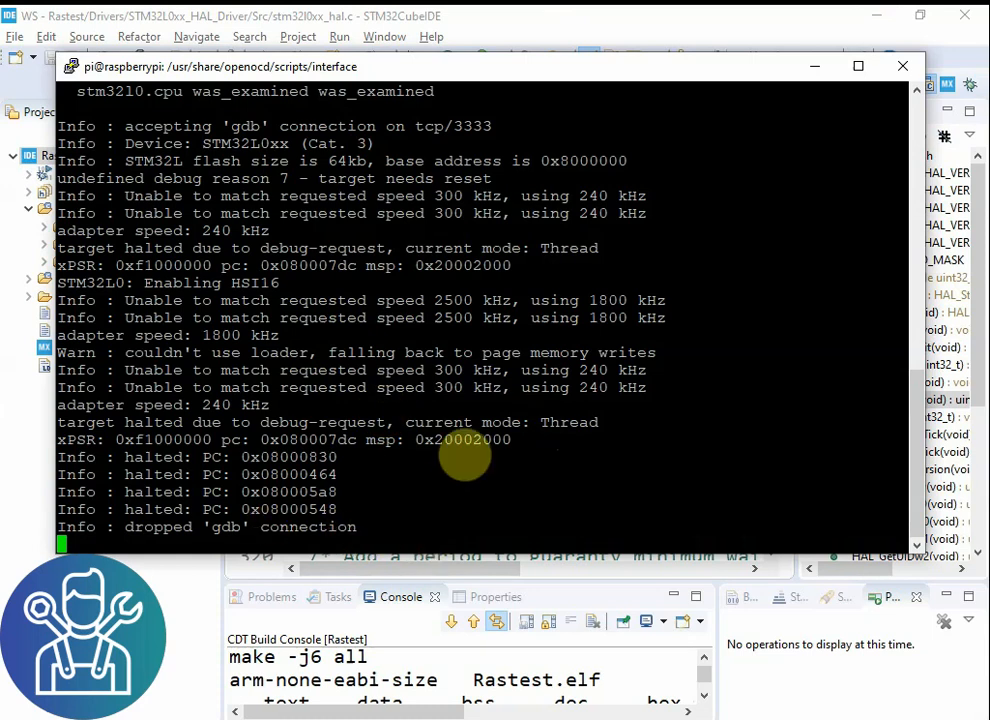
Step: Stop OpenOCD with Ctrl+C and run lsusb on the Pi
key(ctrl+c)
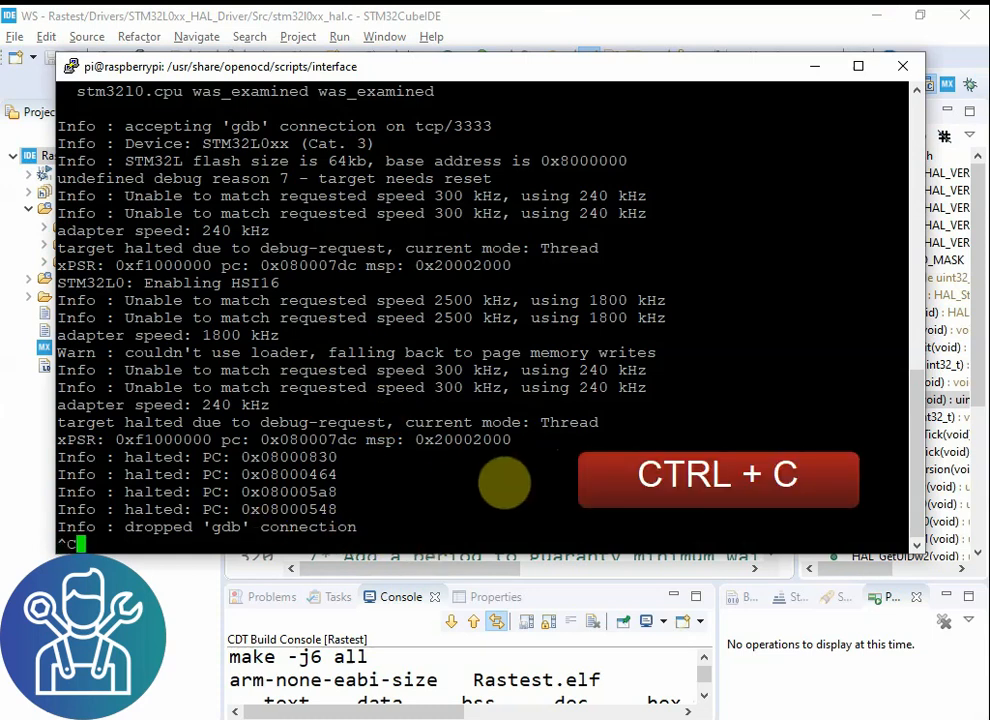
key(ctrl+c)
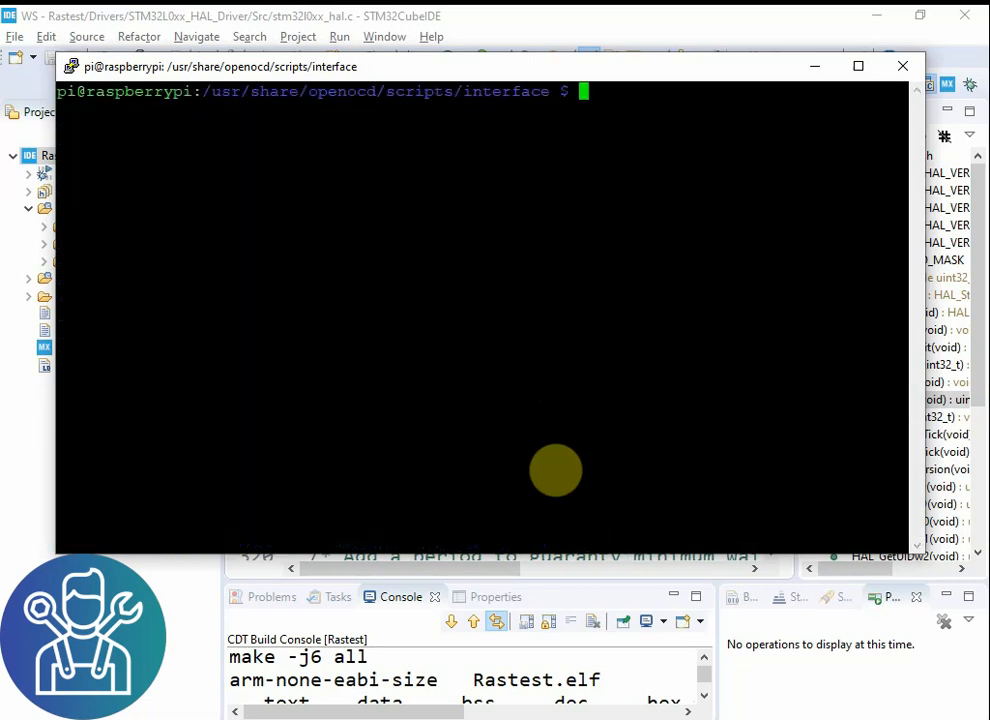
text(lsusb)
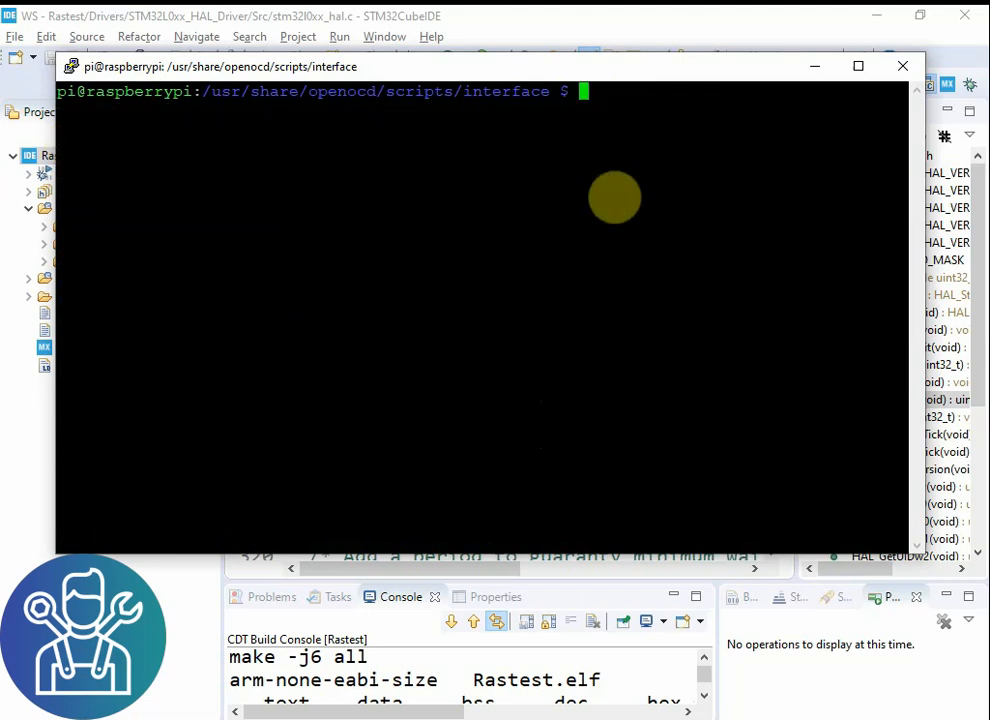
Step: Run netstat -an | grep tcp to list the Pi's TCP connections
text(net)
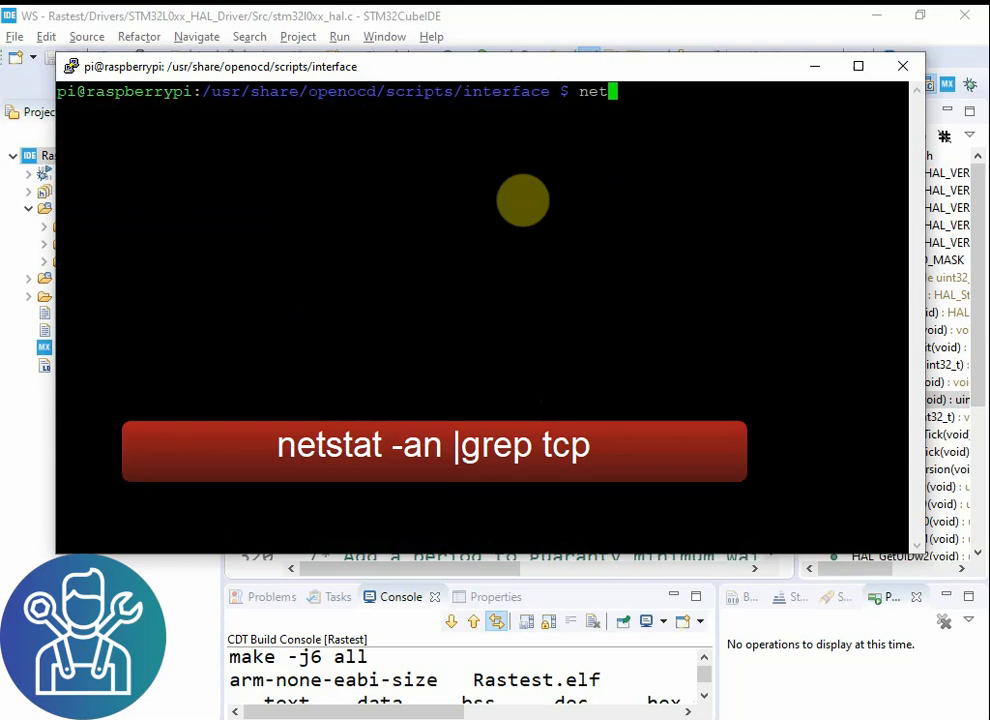
text(stat -an)
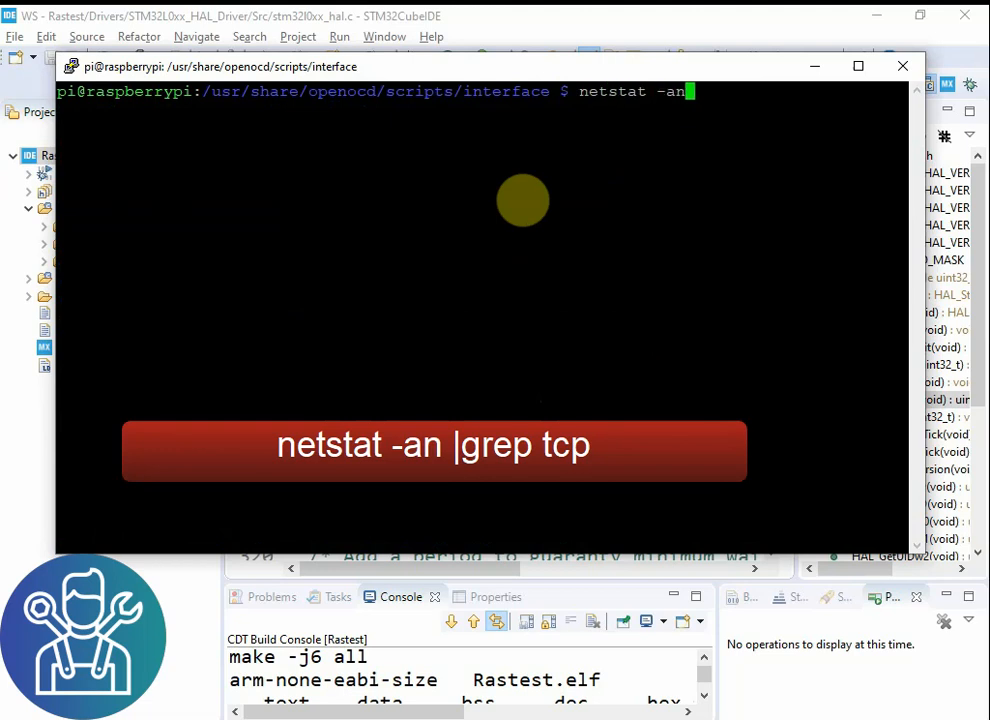
text(| grep tcp)
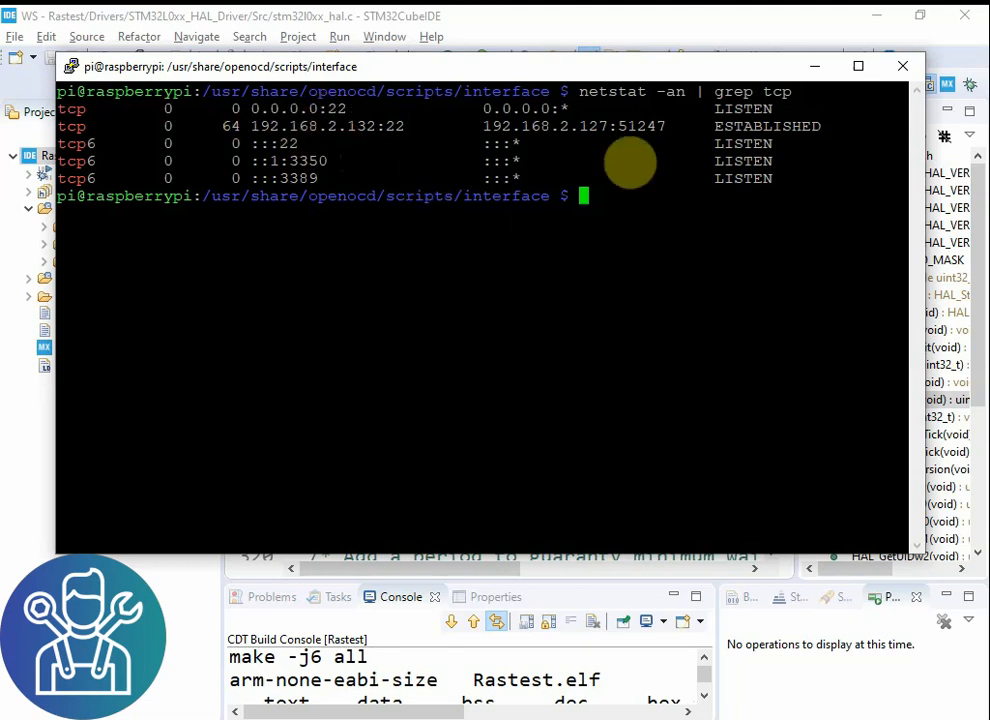
mouse_move(275, 130)
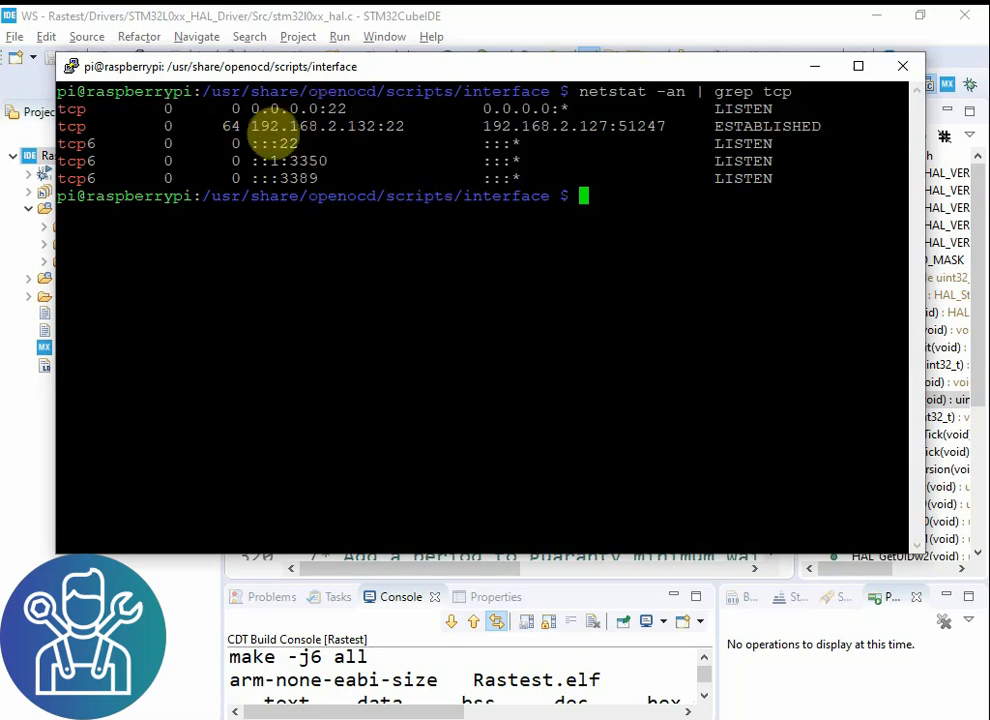